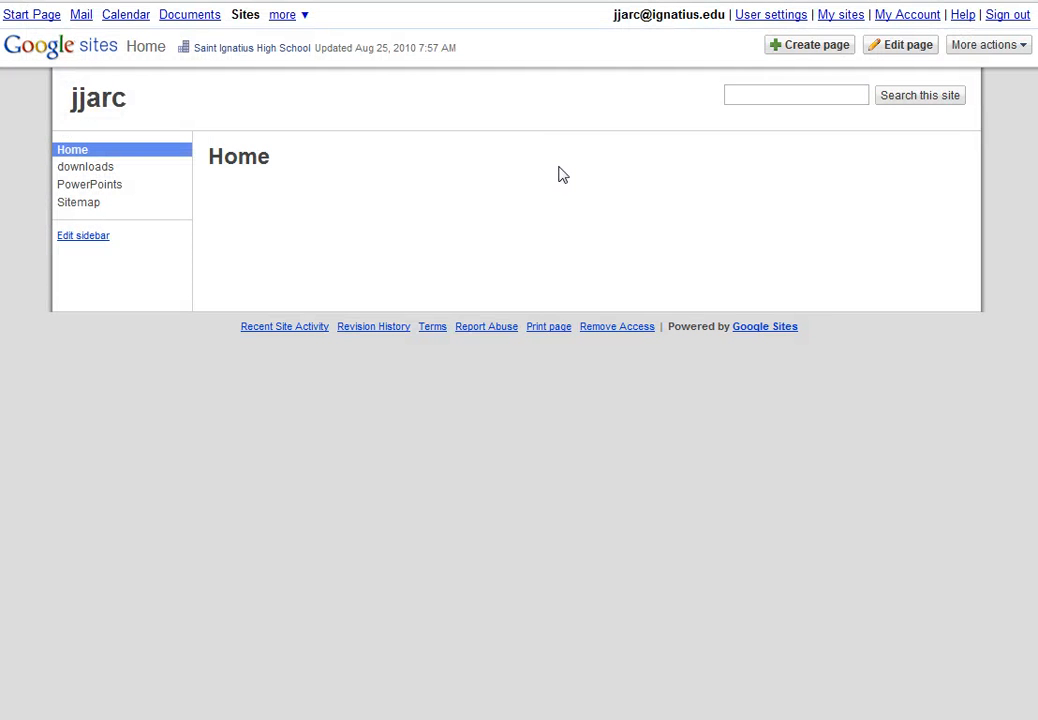
mouse_move(418, 158)
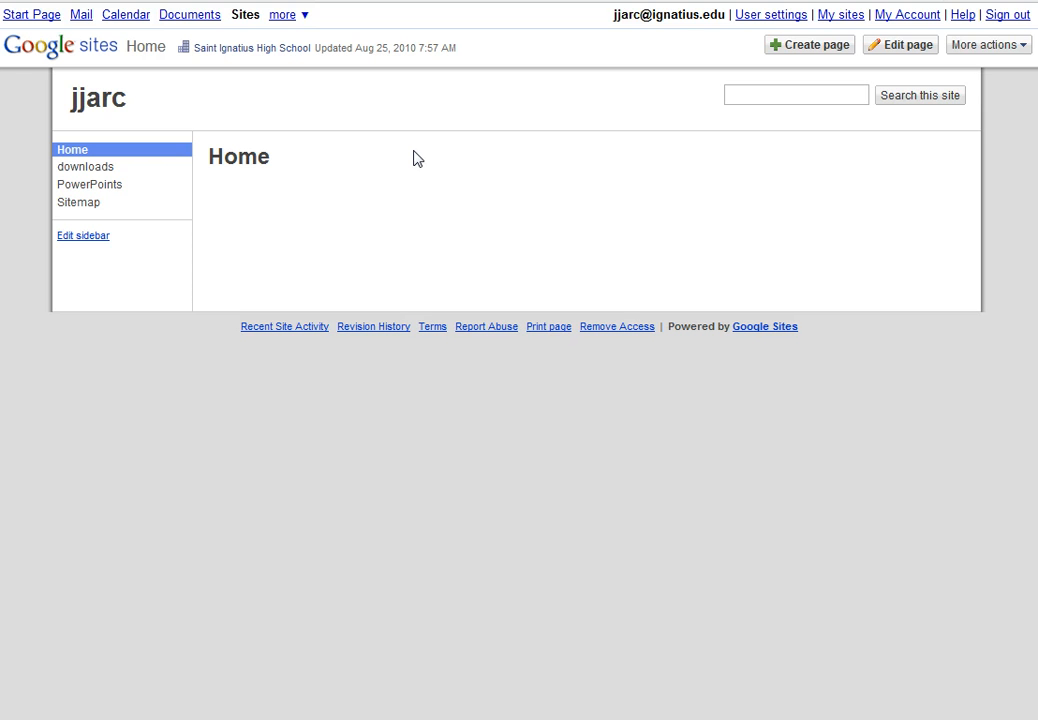
mouse_move(424, 152)
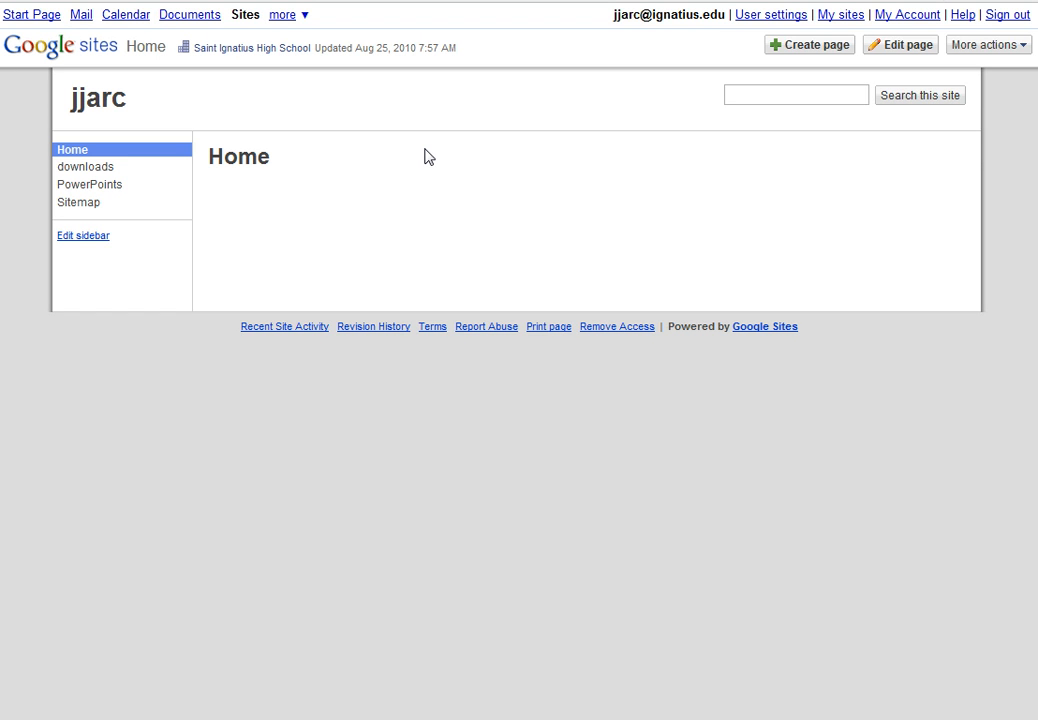
mouse_move(390, 152)
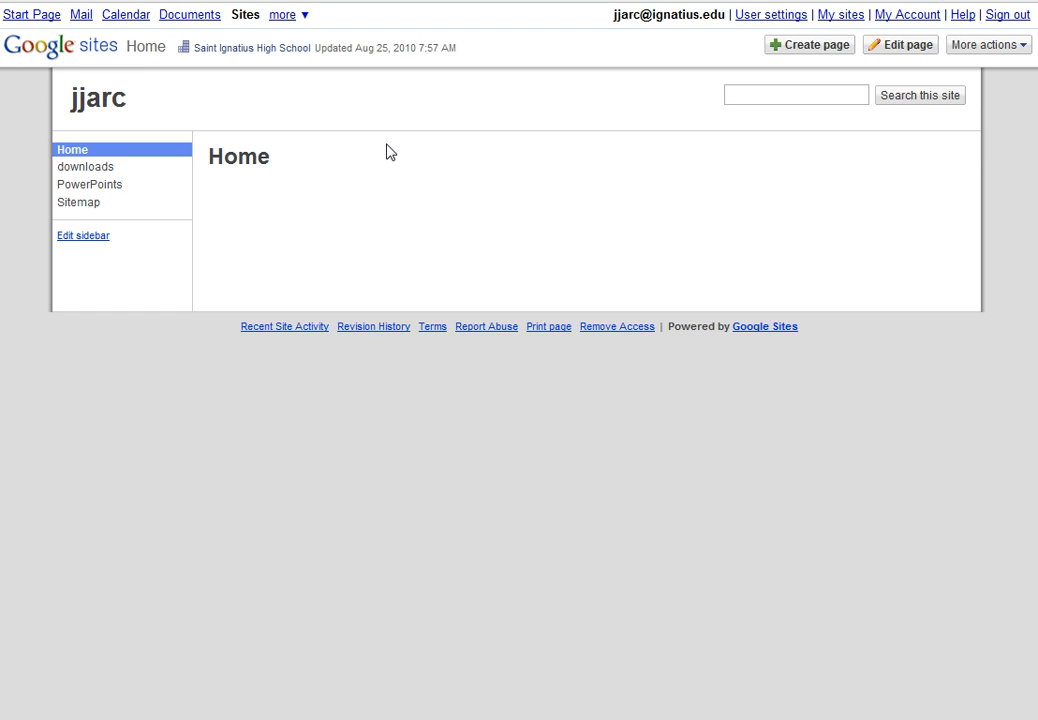
mouse_move(98, 98)
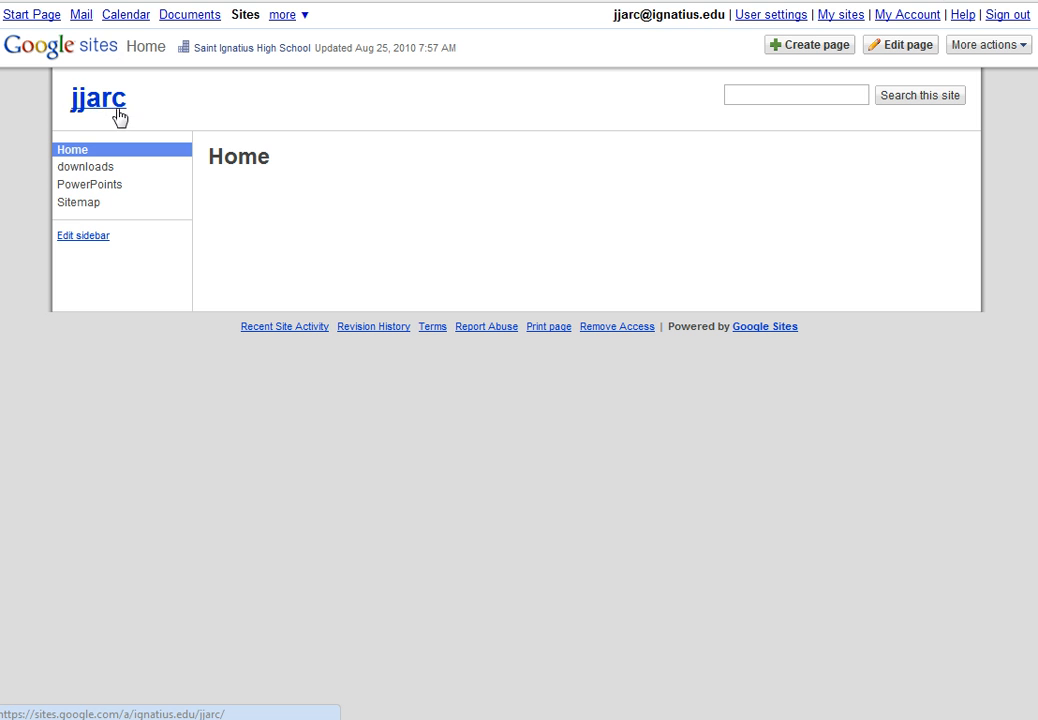
mouse_move(184, 232)
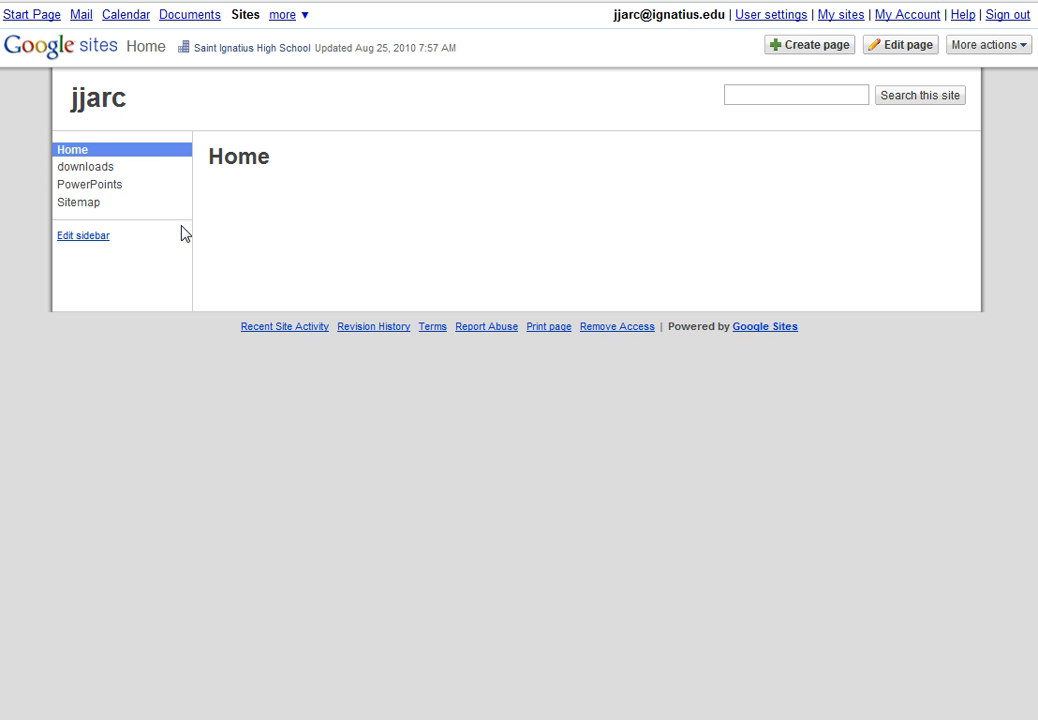
mouse_move(168, 230)
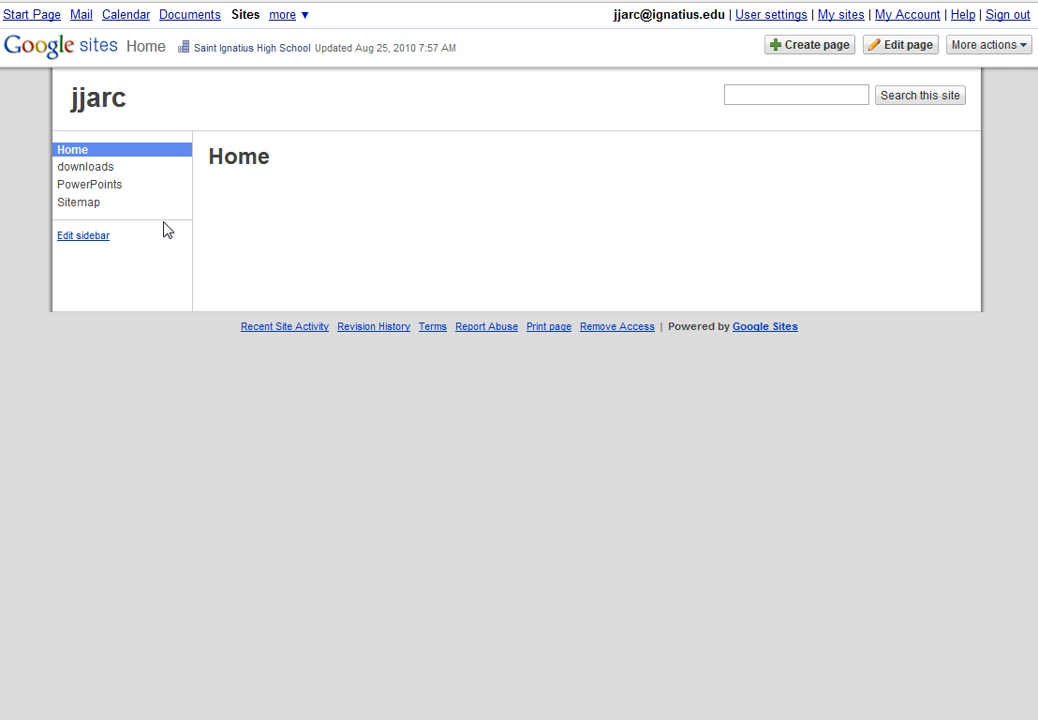
mouse_move(188, 222)
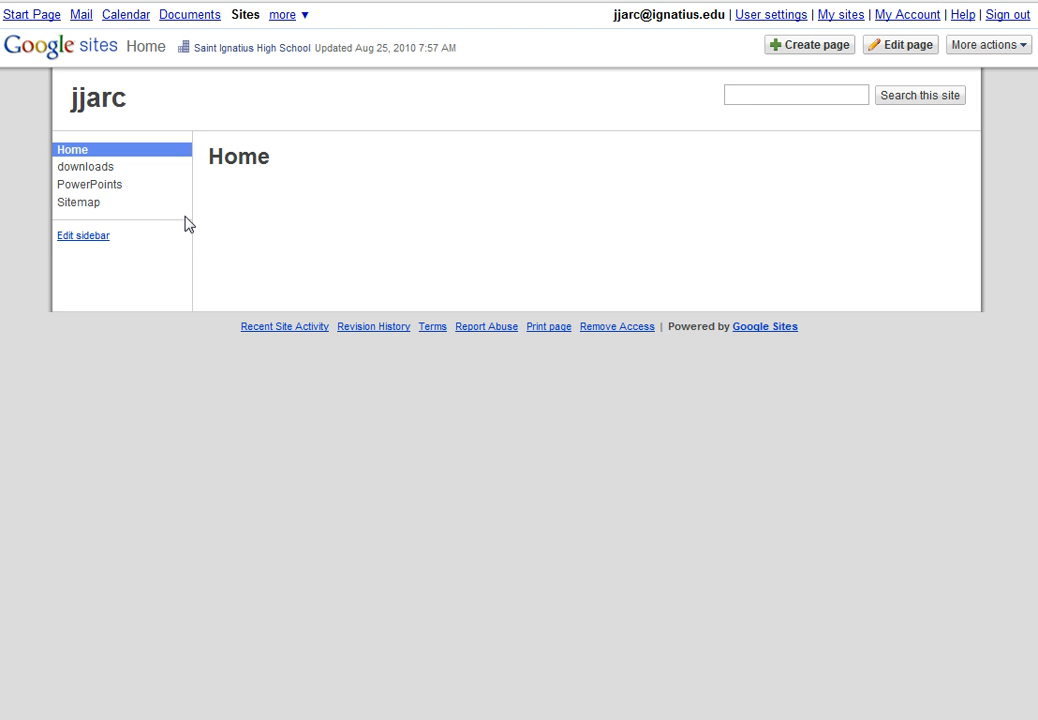
mouse_move(90, 184)
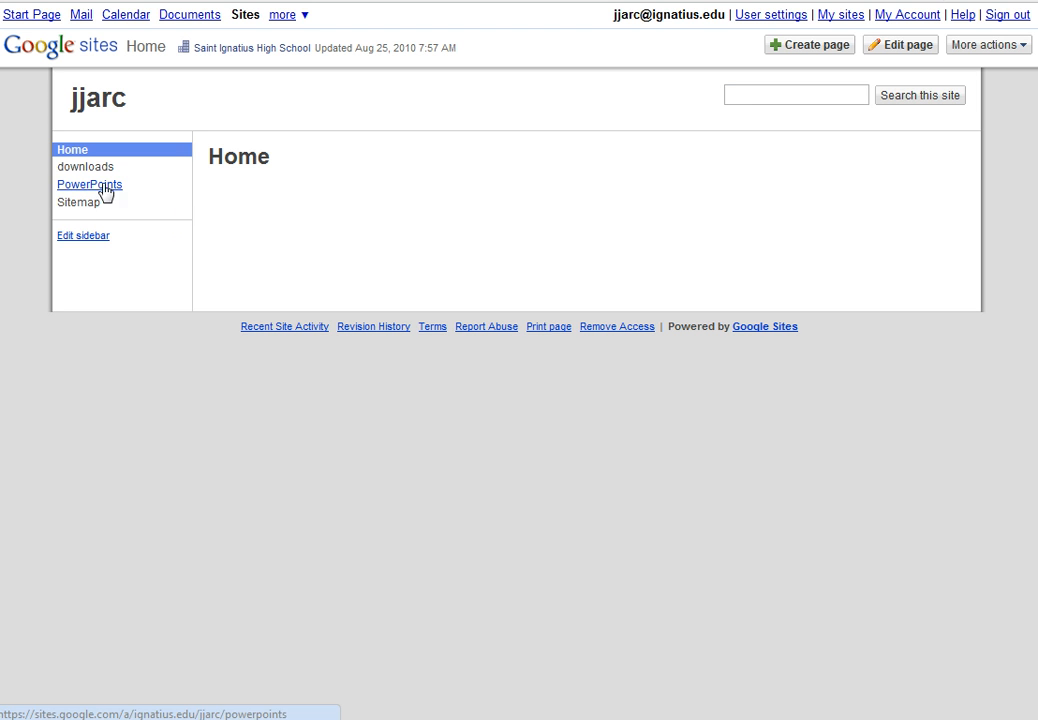
Step: Open the downloads page in the editor and expand its Attachments area
left_click(84, 168)
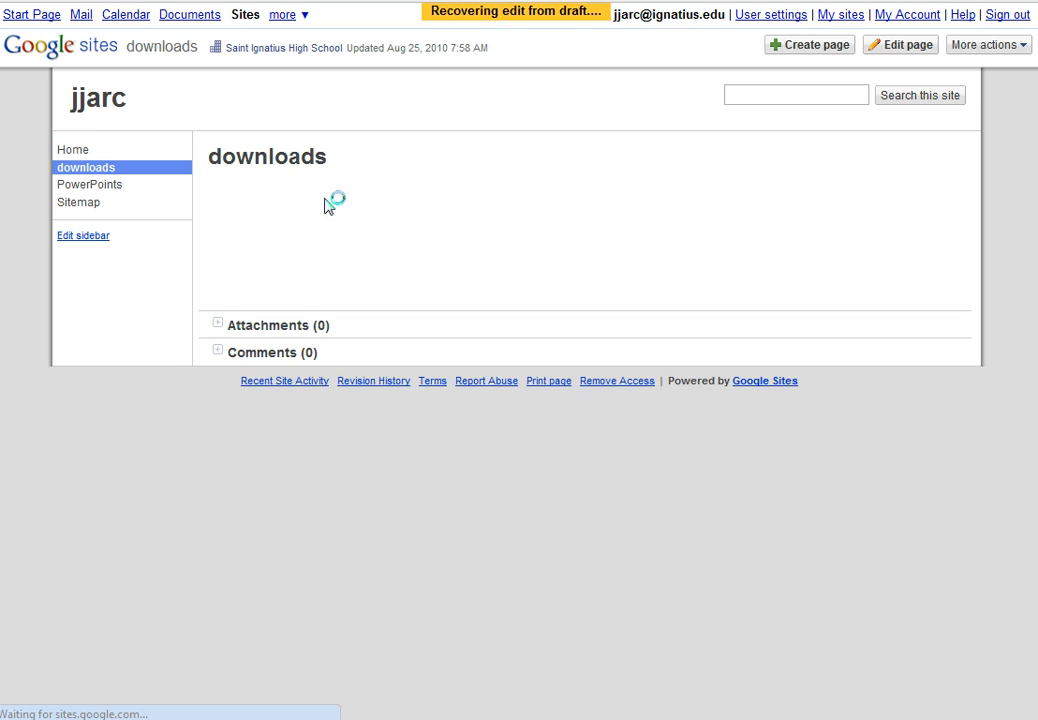
left_click(900, 44)
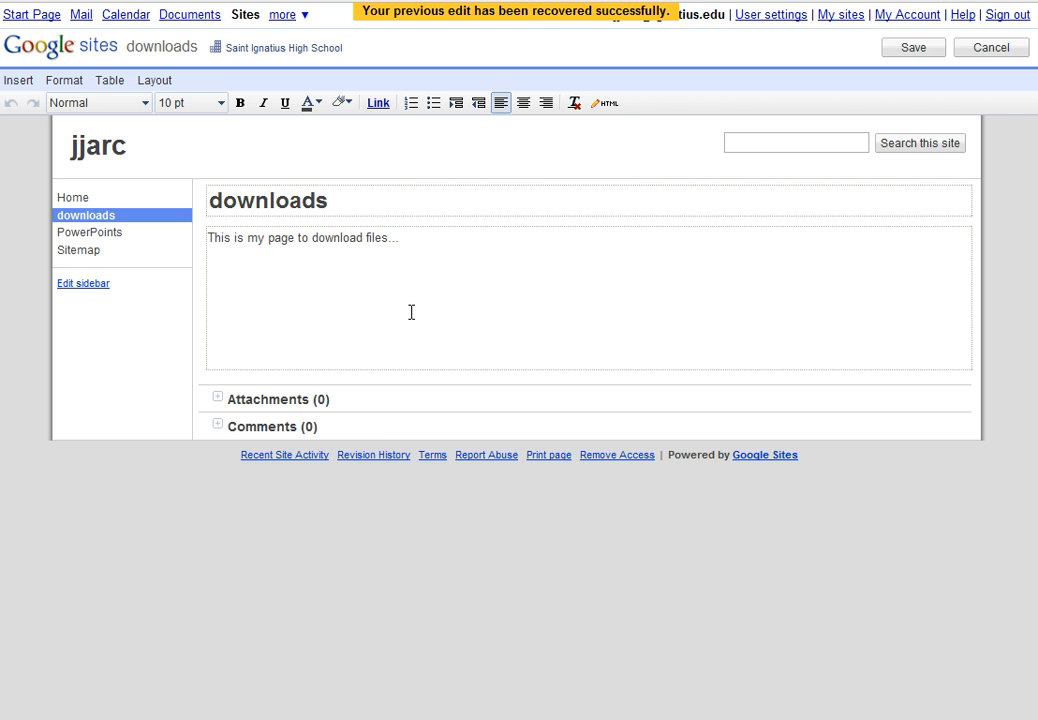
left_click(216, 400)
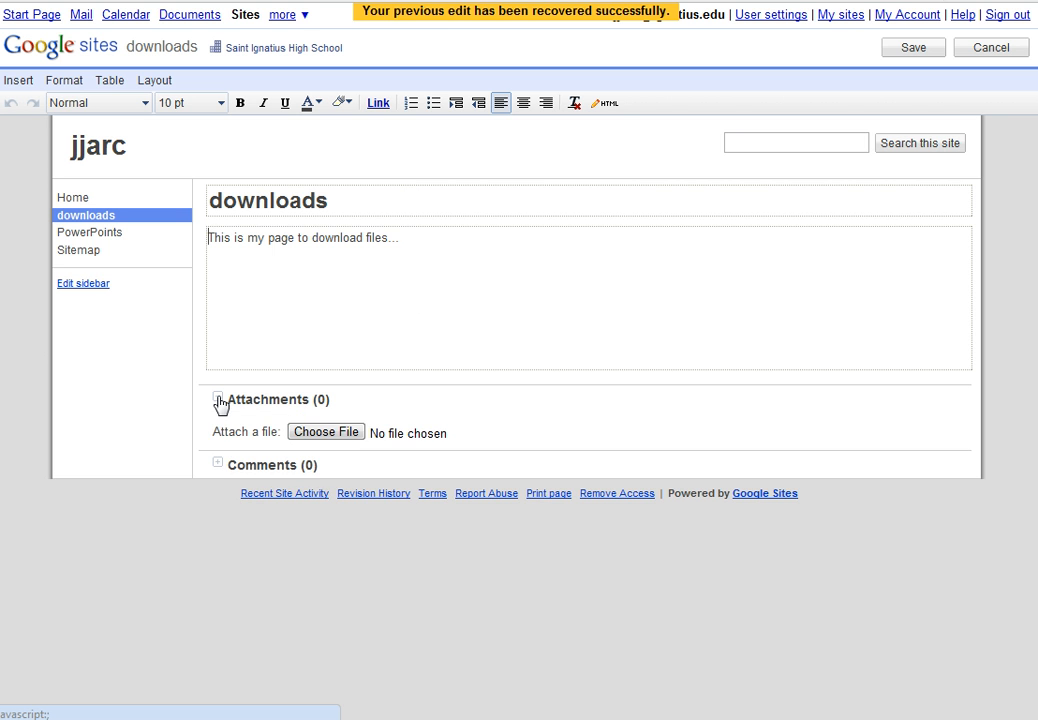
mouse_move(292, 320)
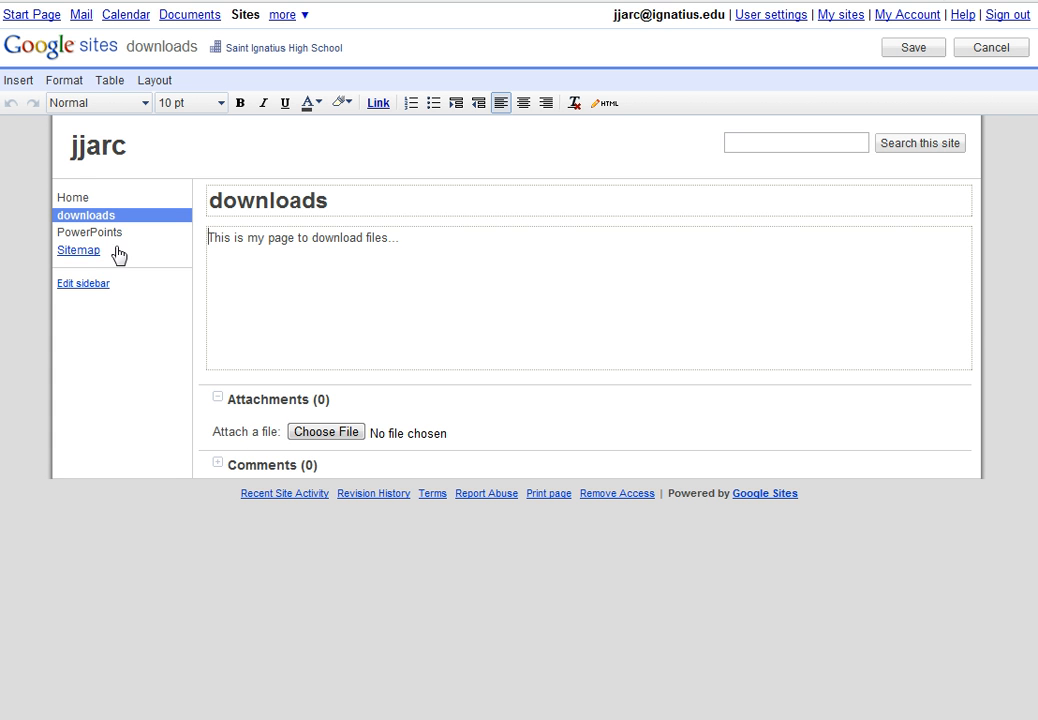
Step: Switch to the PowerPoints file cabinet page listing AVERY.pdf
left_click(90, 232)
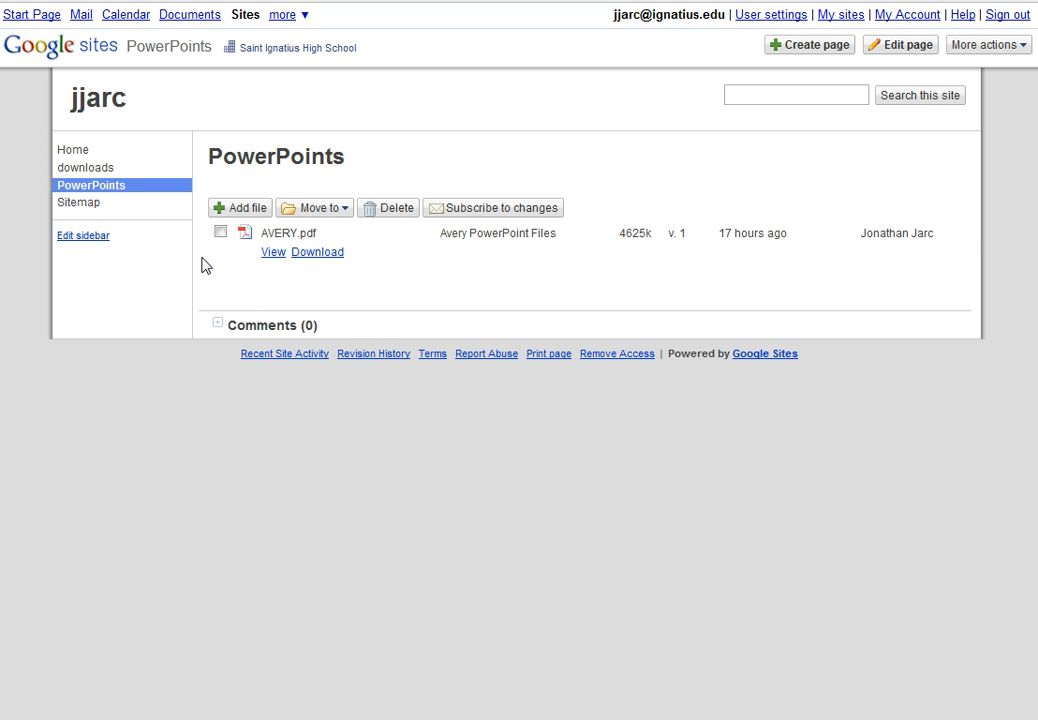
mouse_move(240, 206)
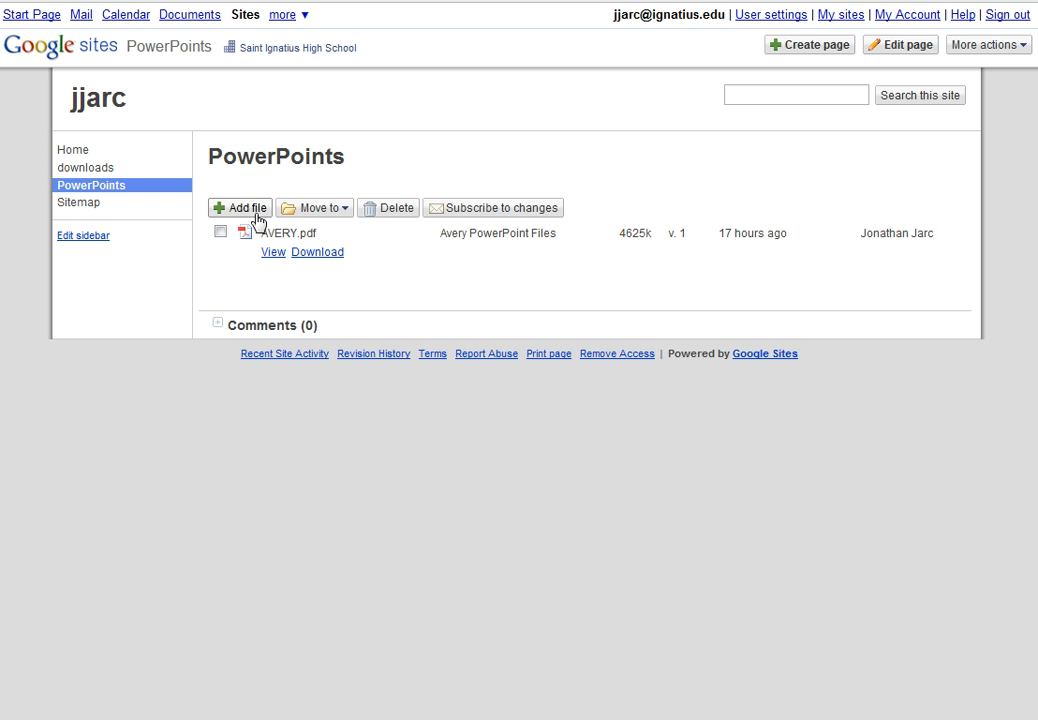
mouse_move(512, 212)
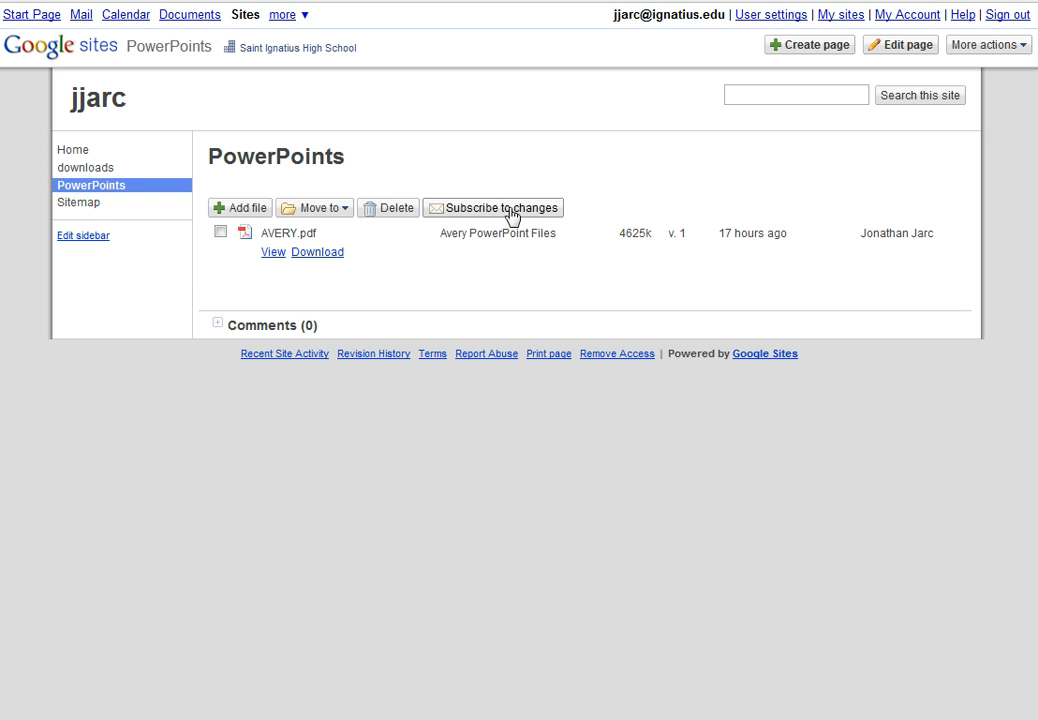
mouse_move(550, 138)
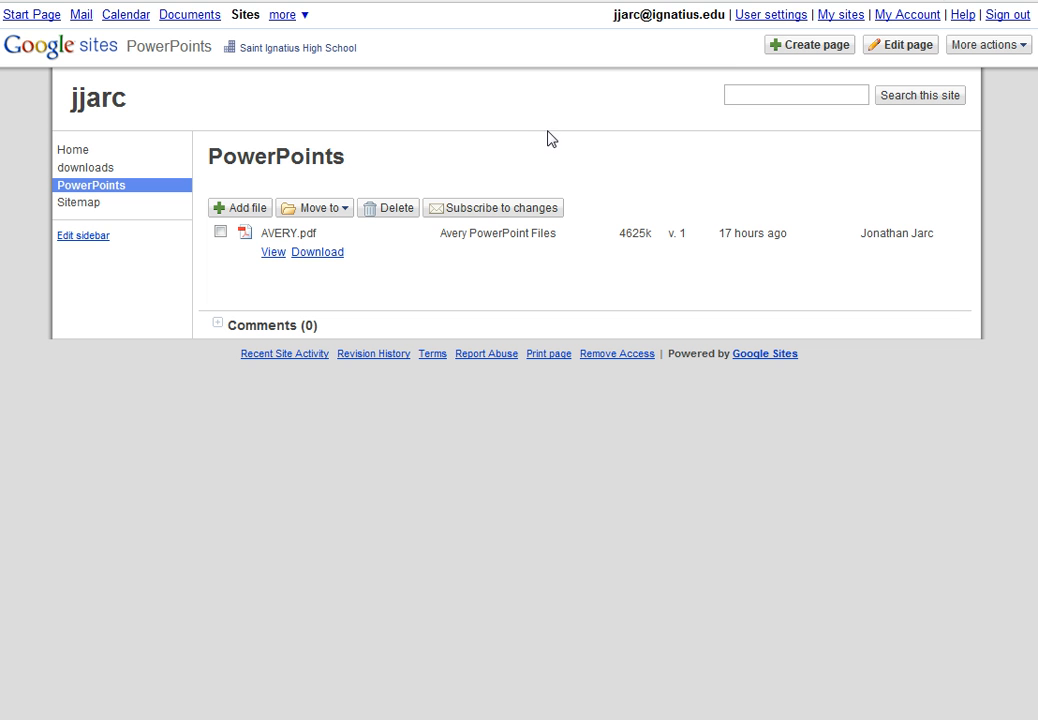
mouse_move(742, 136)
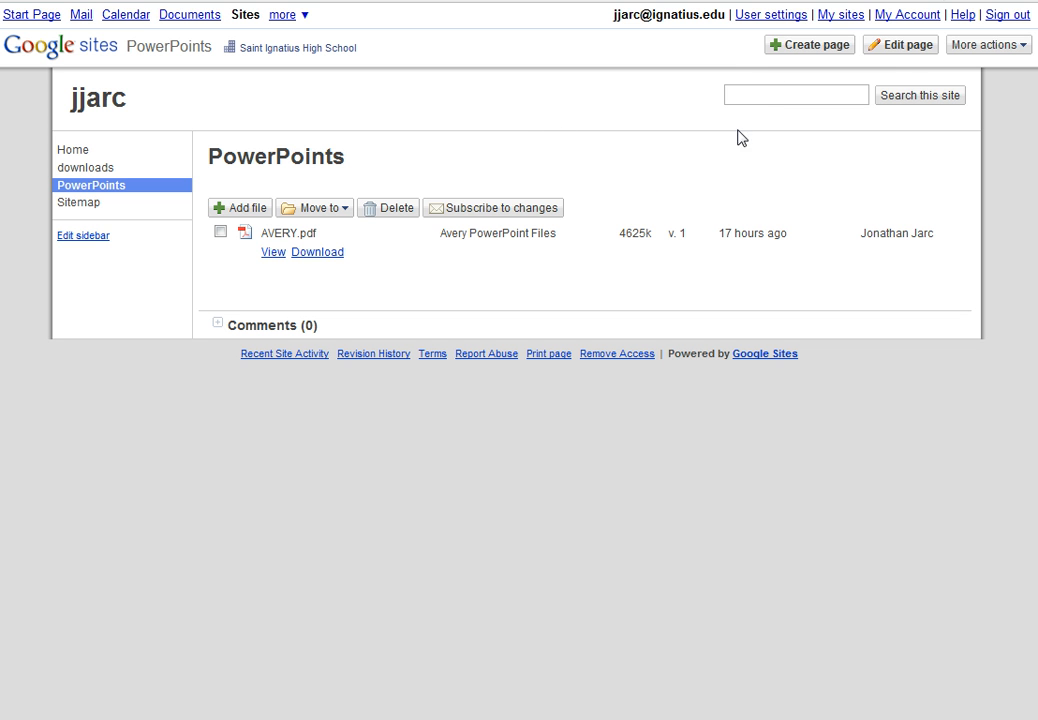
Step: Create a new top-level File Cabinet page named Files
left_click(808, 44)
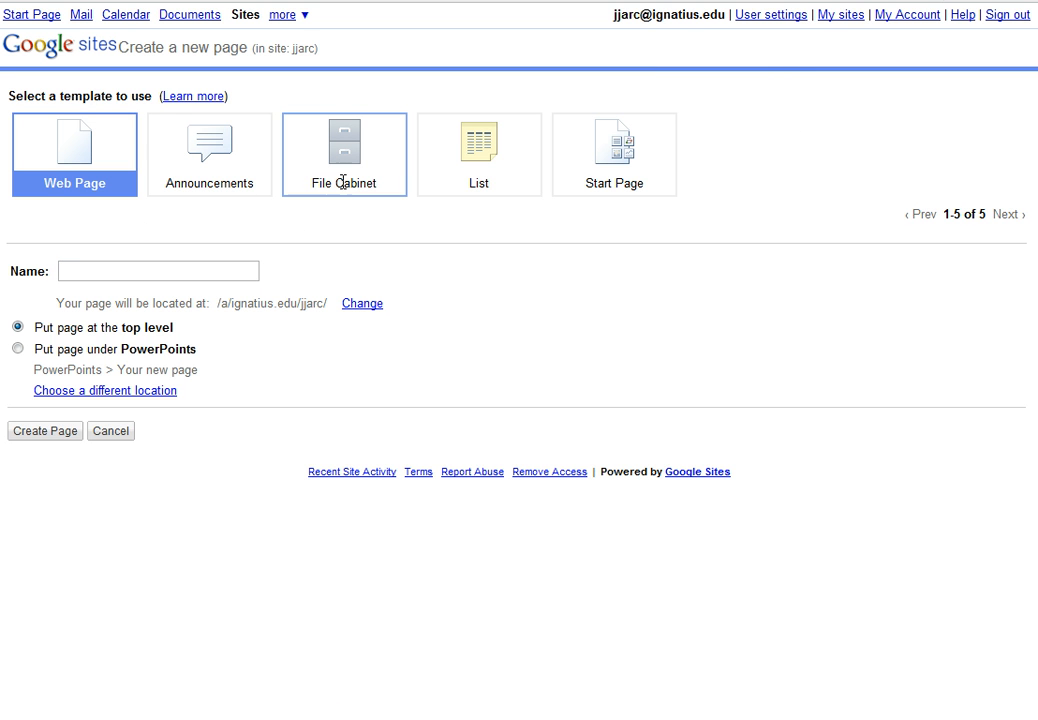
left_click(344, 154)
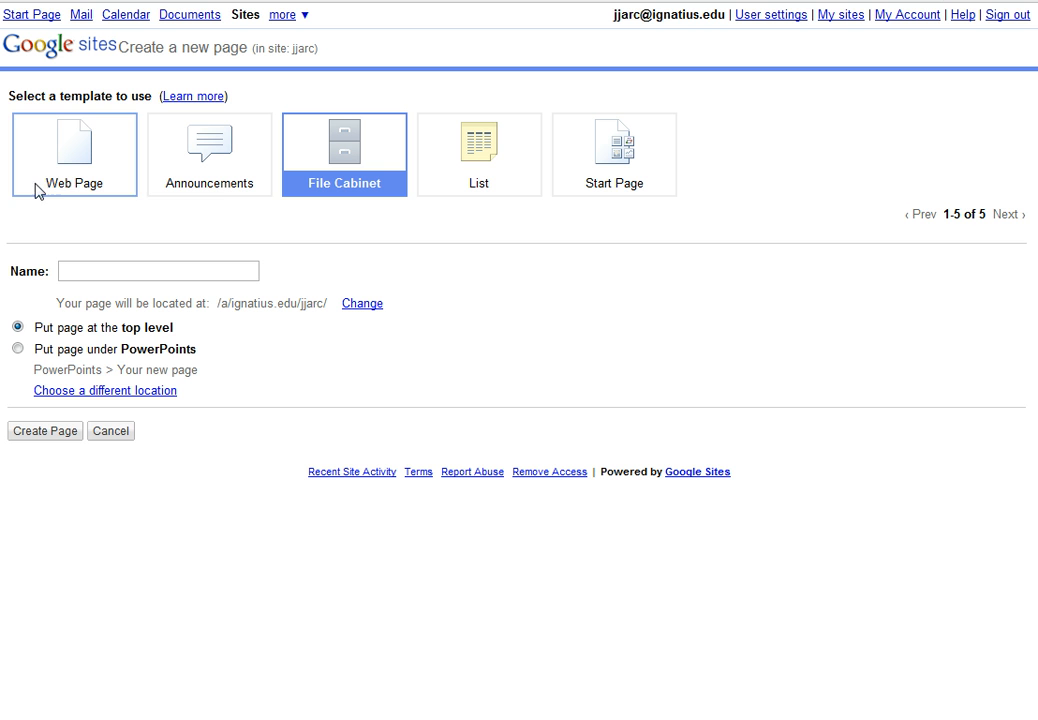
mouse_move(92, 248)
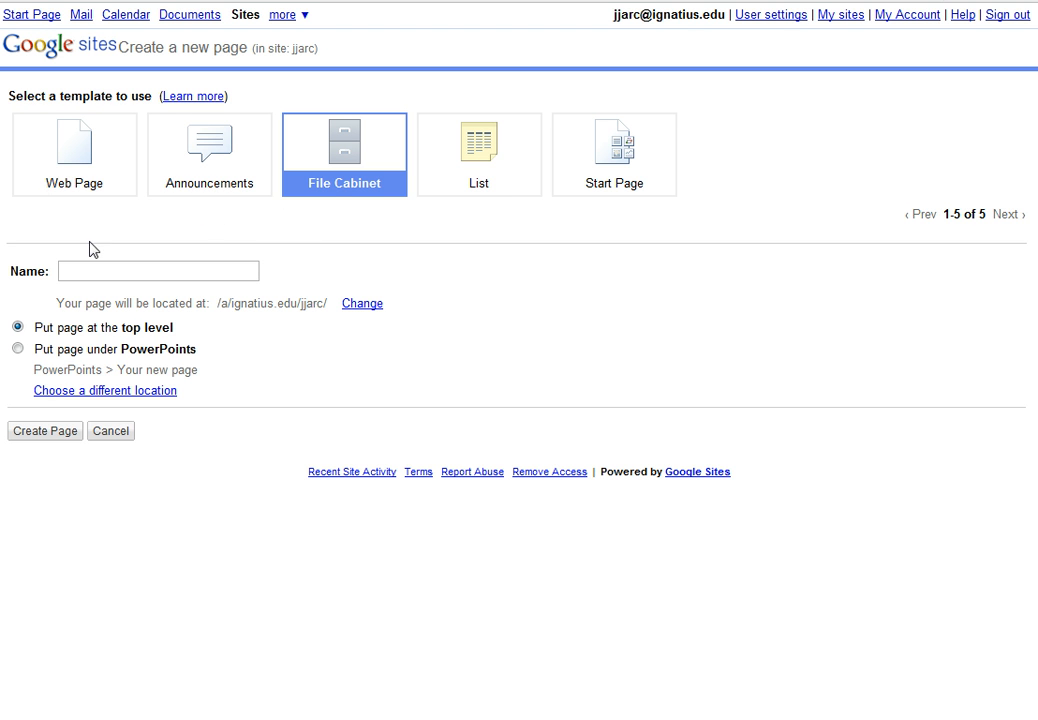
left_click(156, 272)
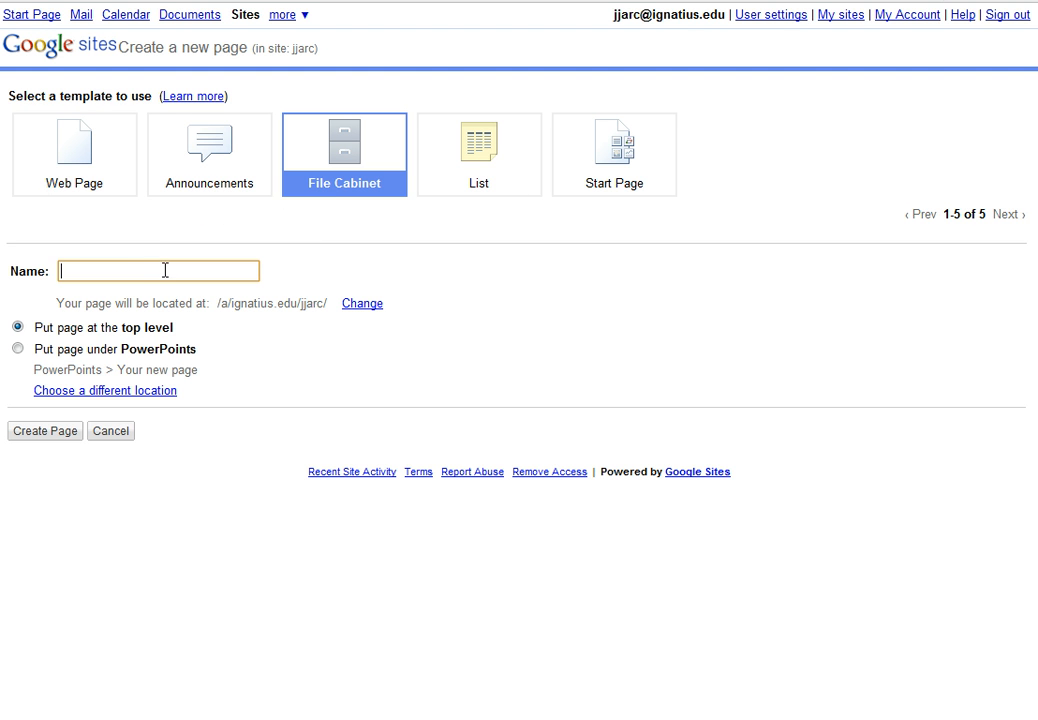
type("File")
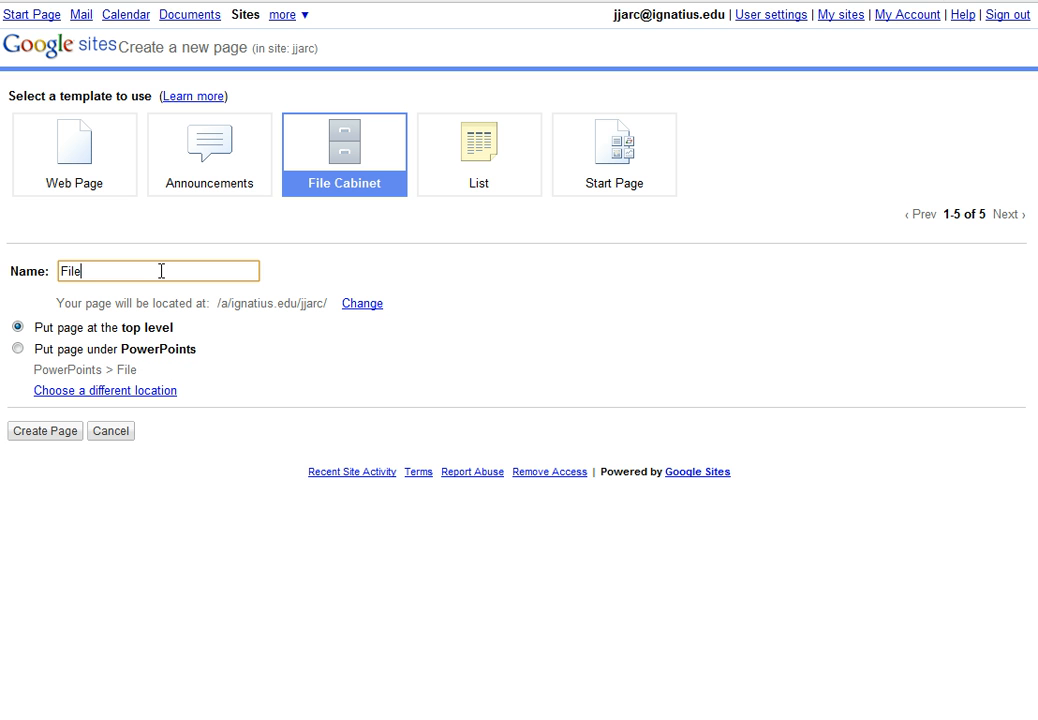
type("s")
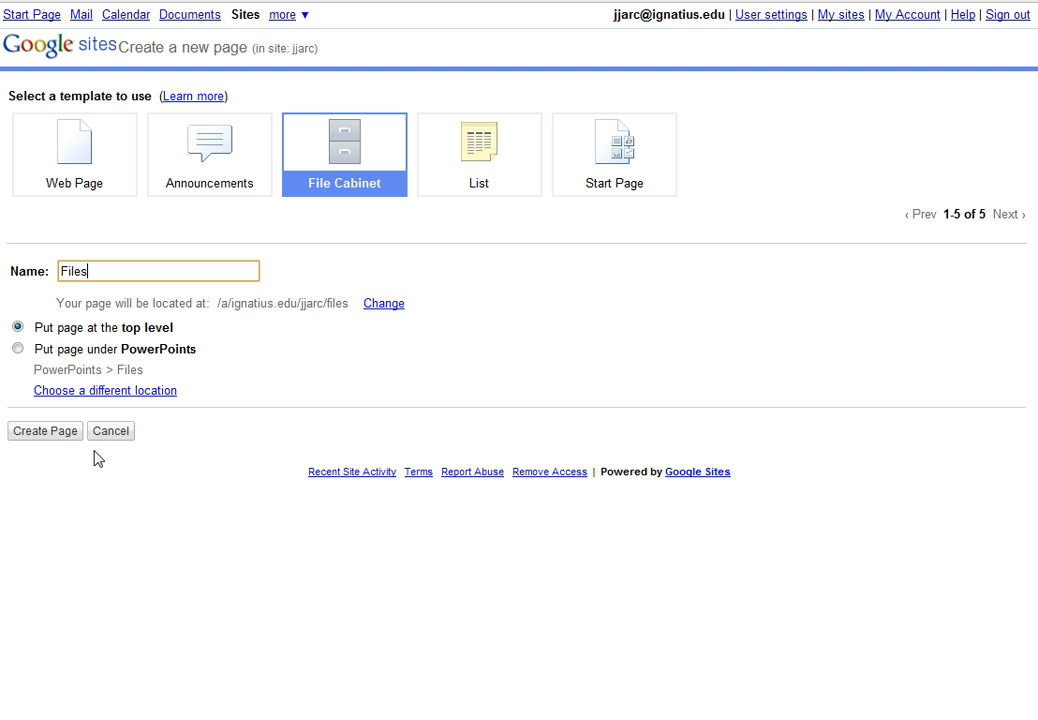
left_click(44, 430)
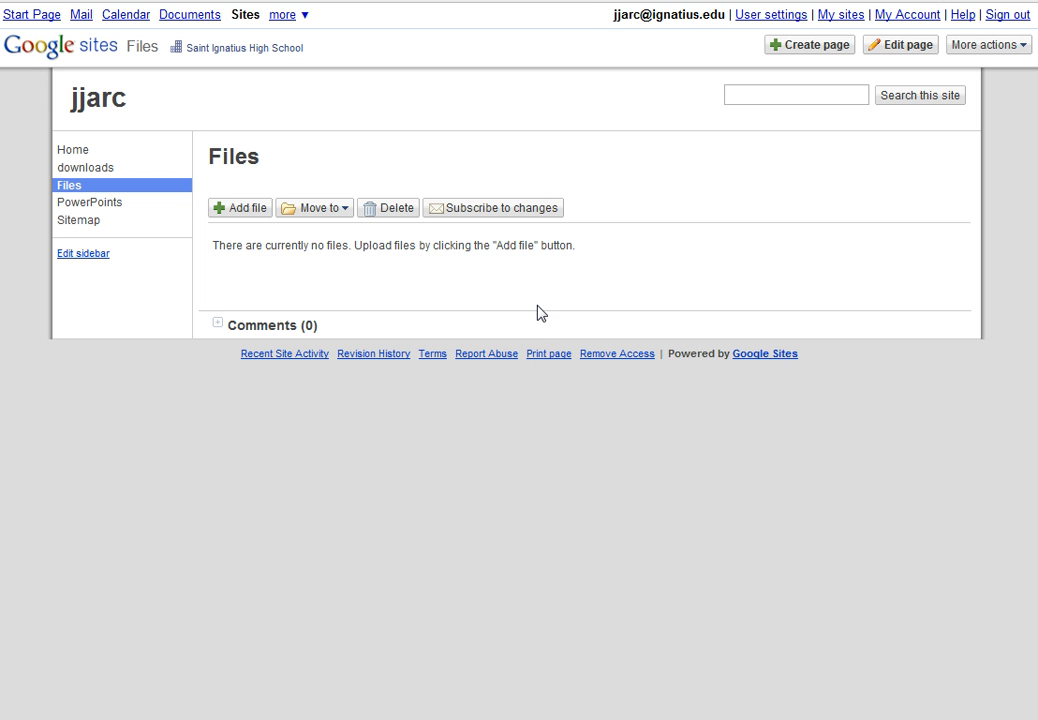
mouse_move(88, 202)
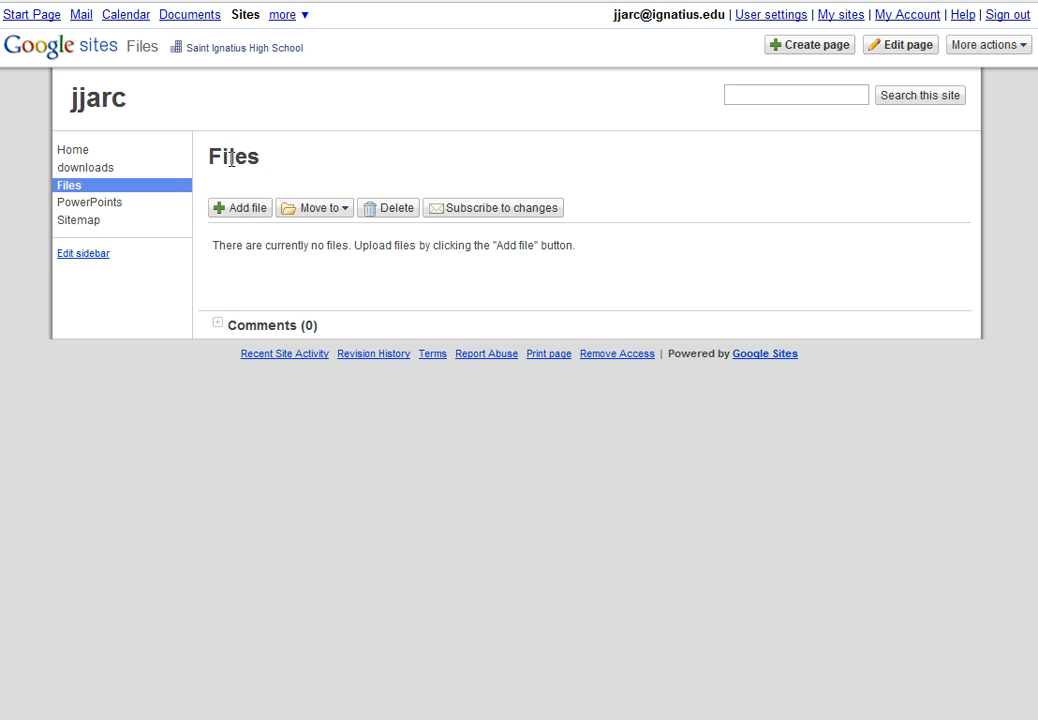
mouse_move(544, 252)
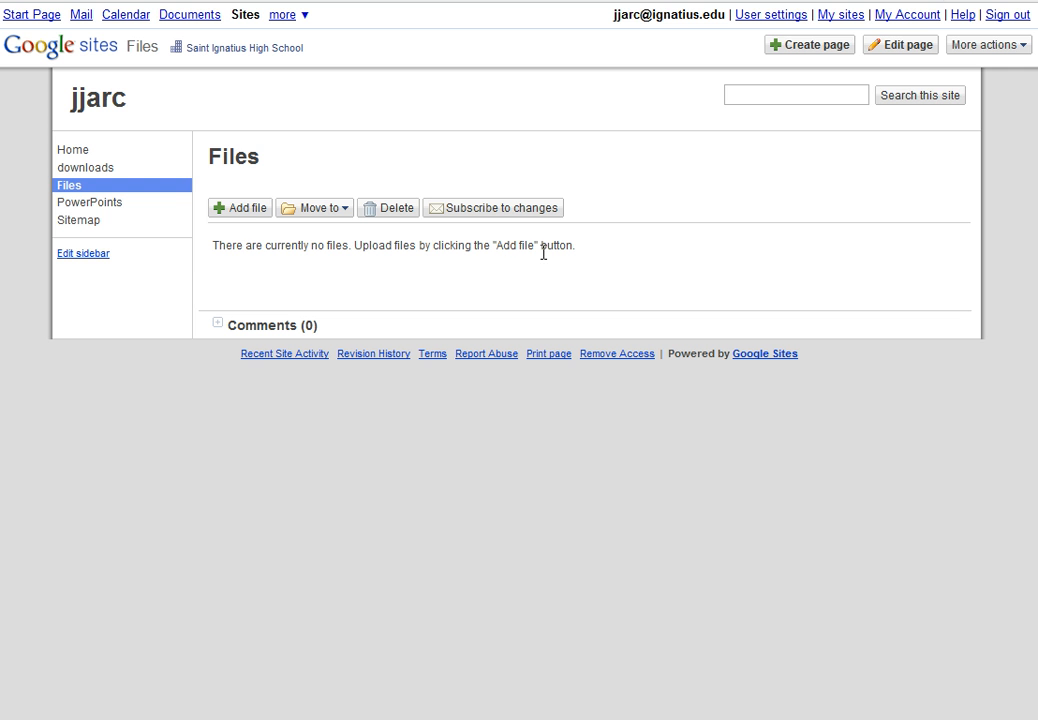
mouse_move(330, 280)
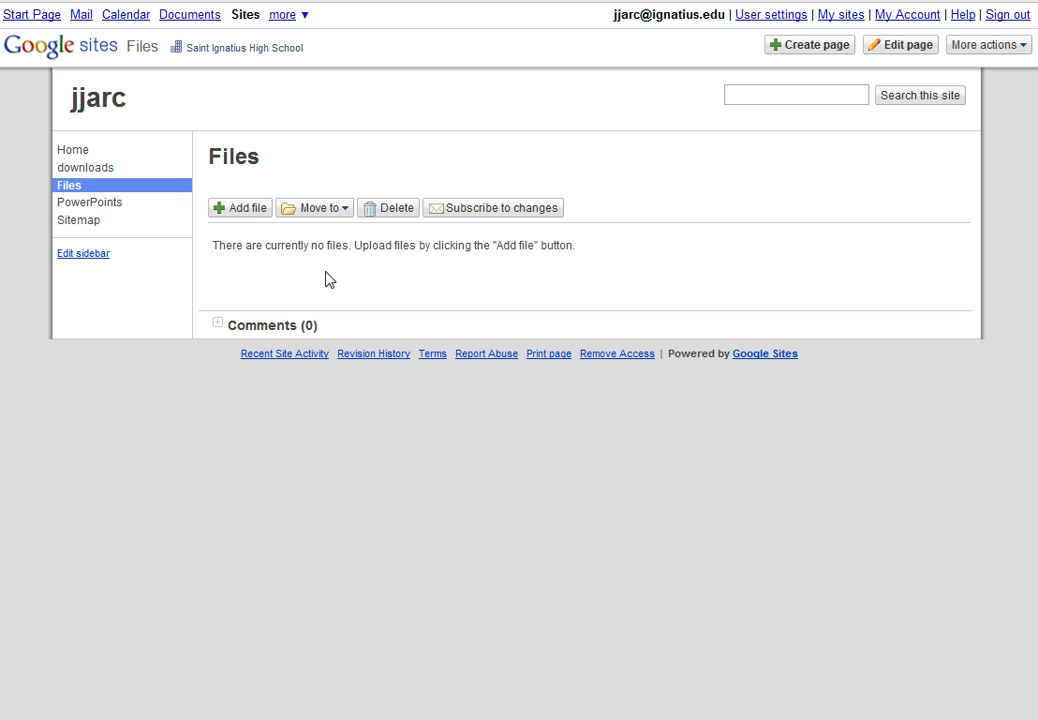
Step: Start adding a file to Files and bring up the computer's file chooser
left_click(240, 206)
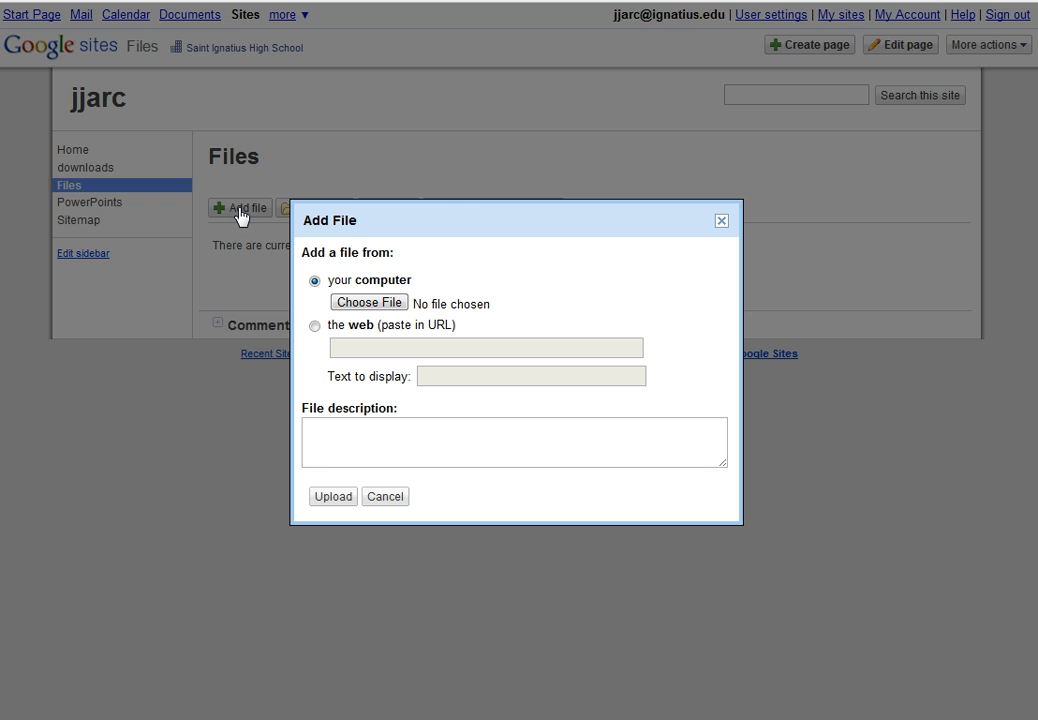
mouse_move(464, 224)
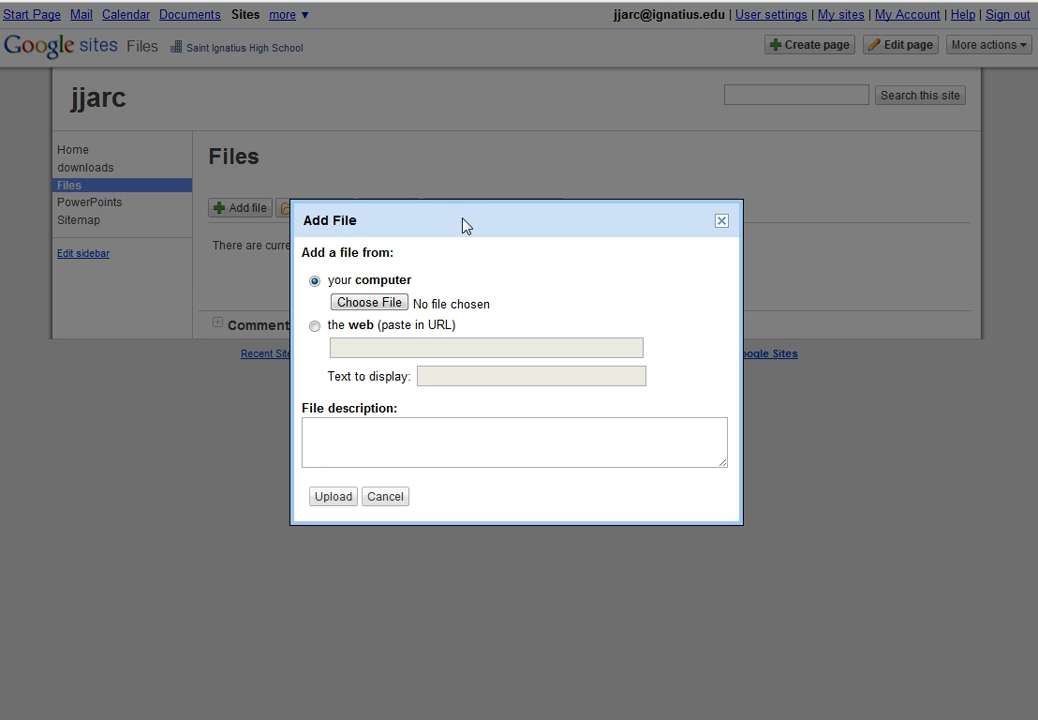
mouse_move(372, 320)
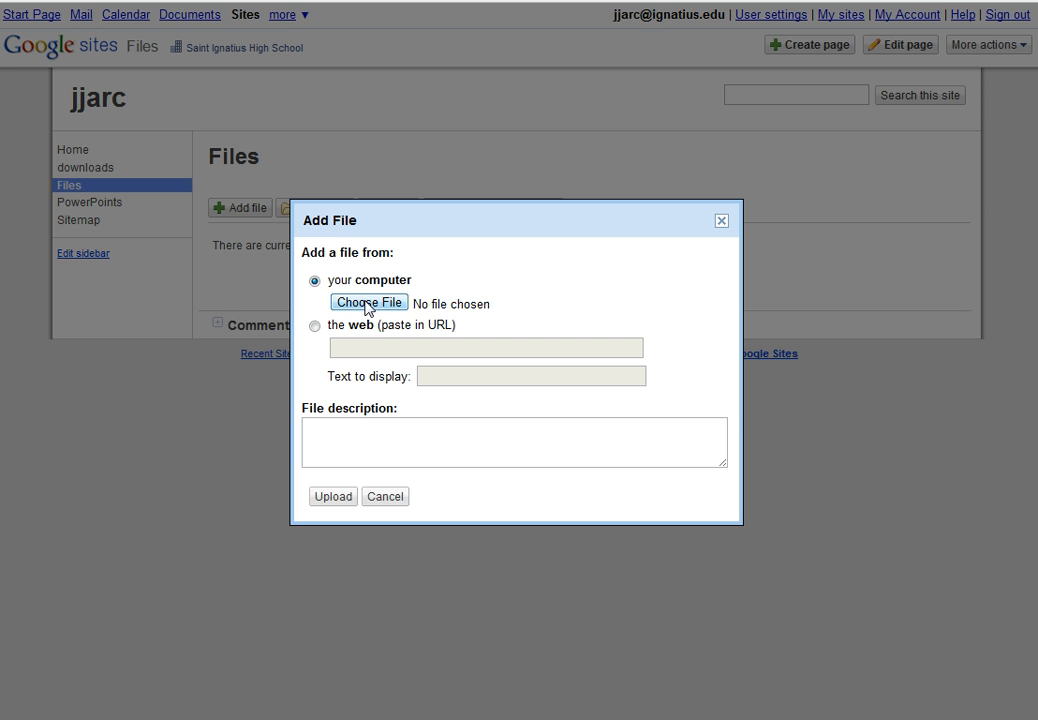
left_click(368, 302)
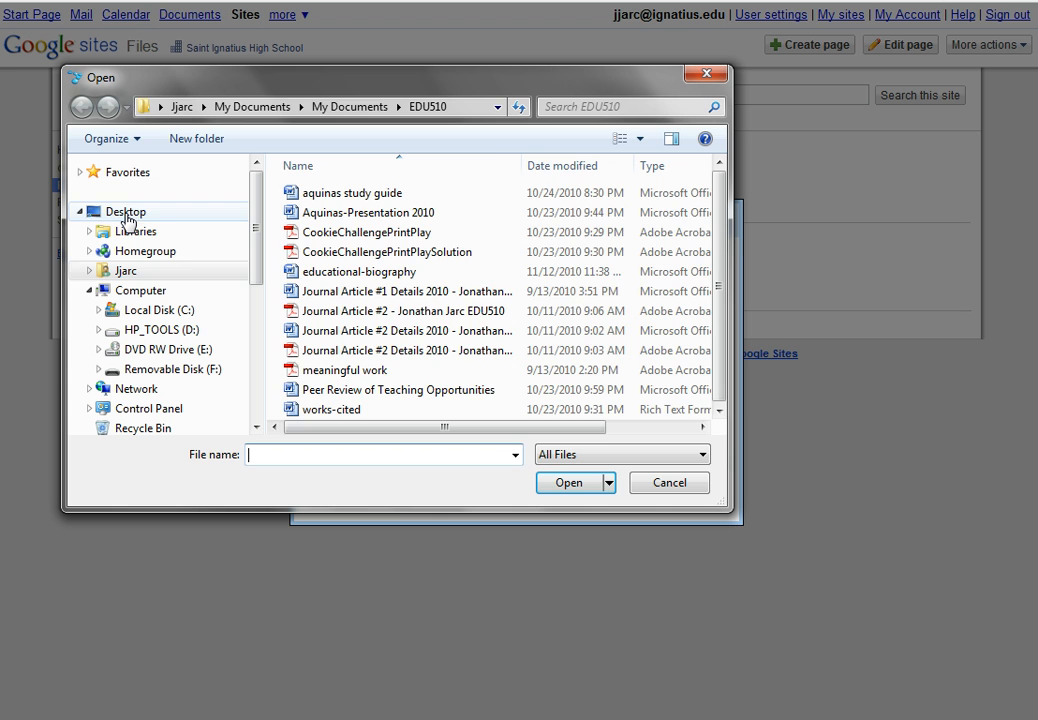
Step: Select the sample-upload presentation from the Desktop folder
left_click(124, 212)
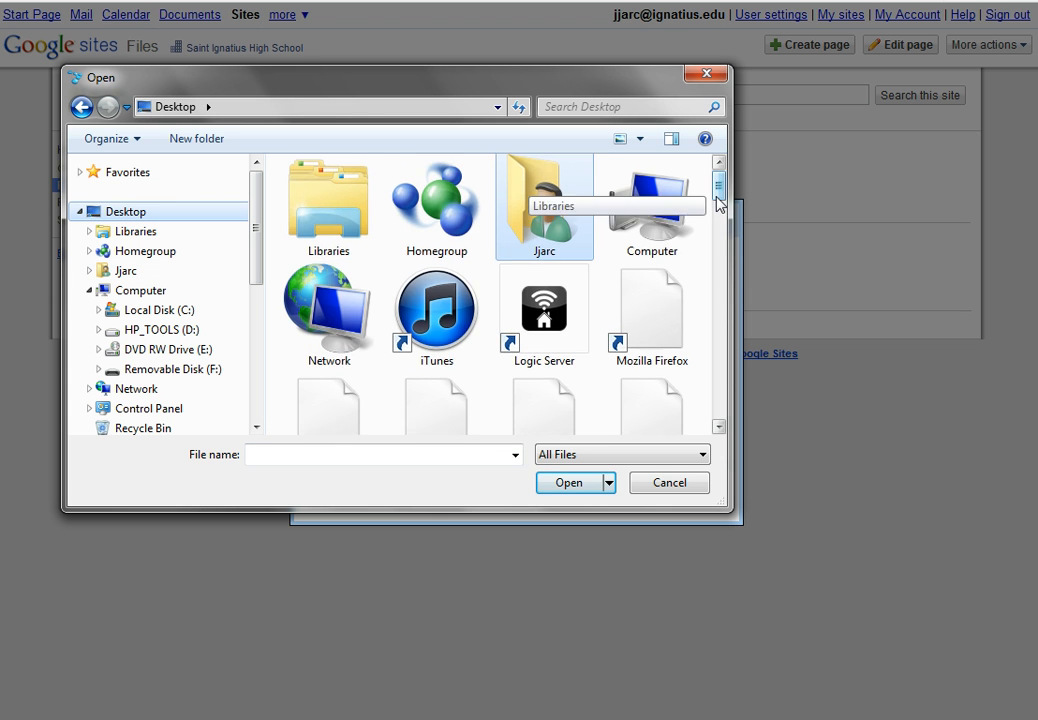
scroll("down", 3)
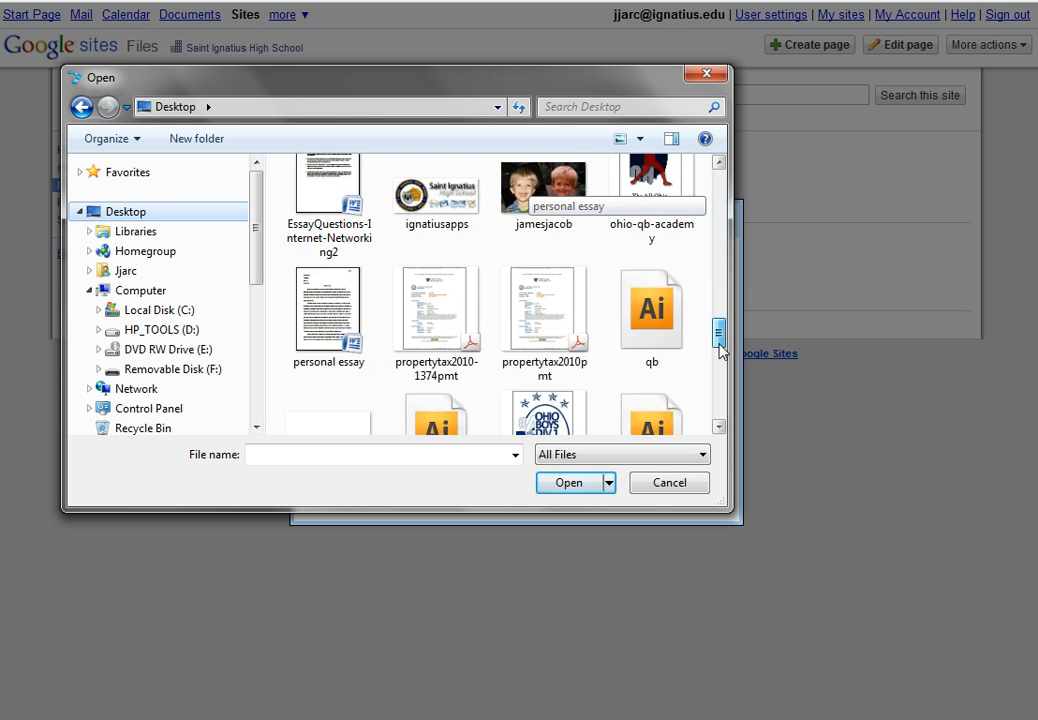
scroll("down", 3)
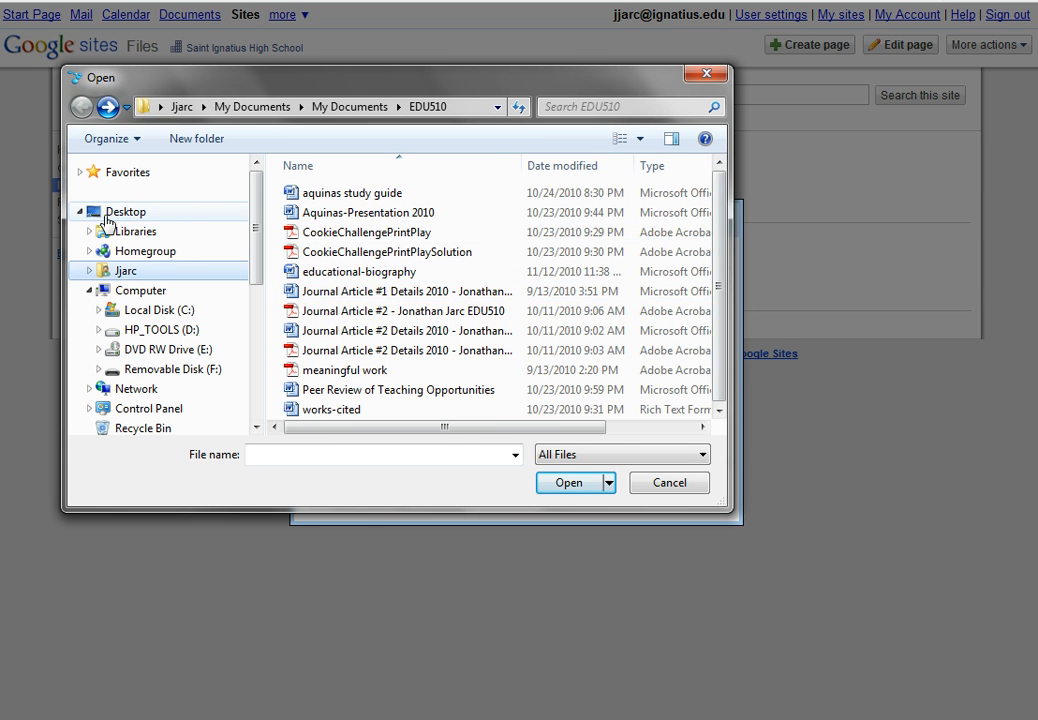
left_click(124, 212)
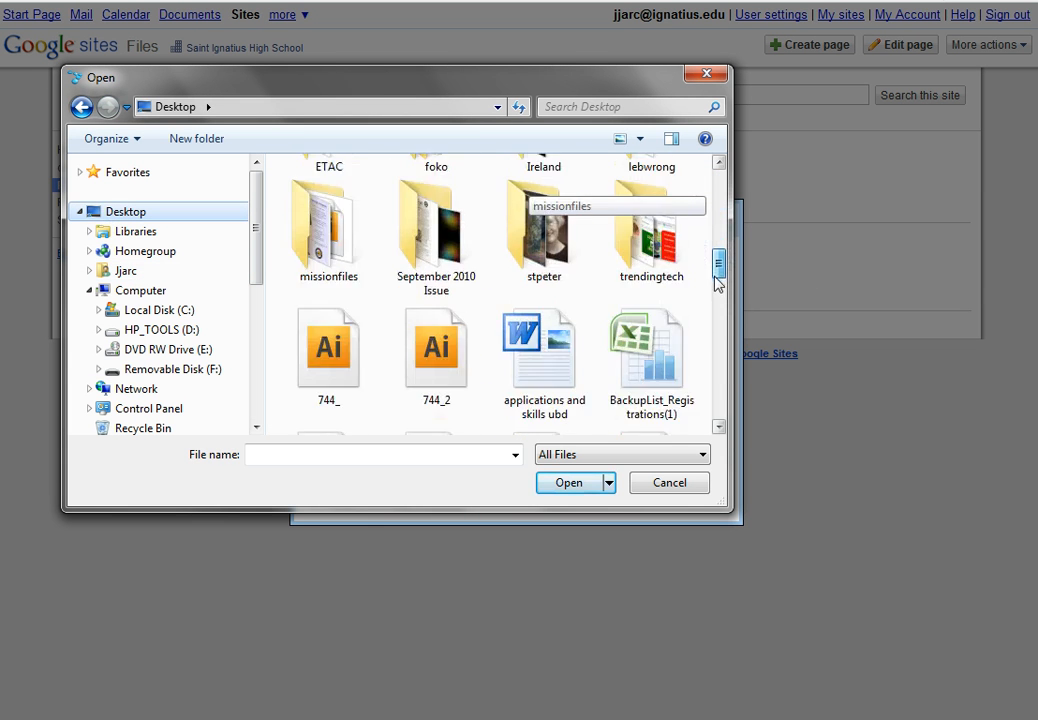
scroll("down", 3)
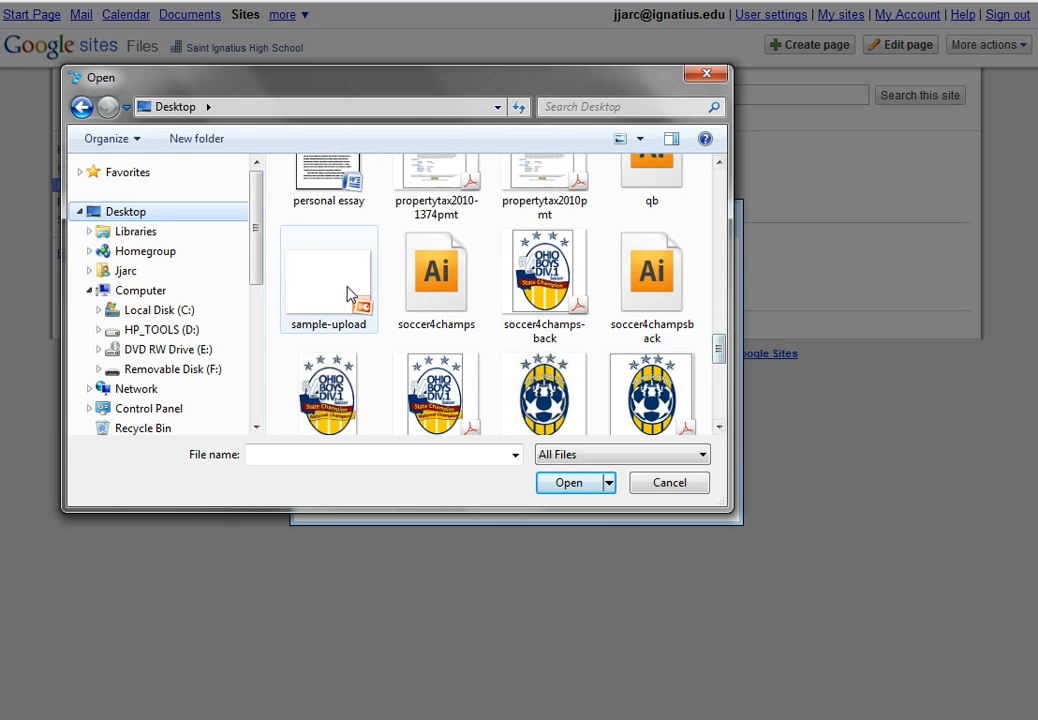
left_click(568, 482)
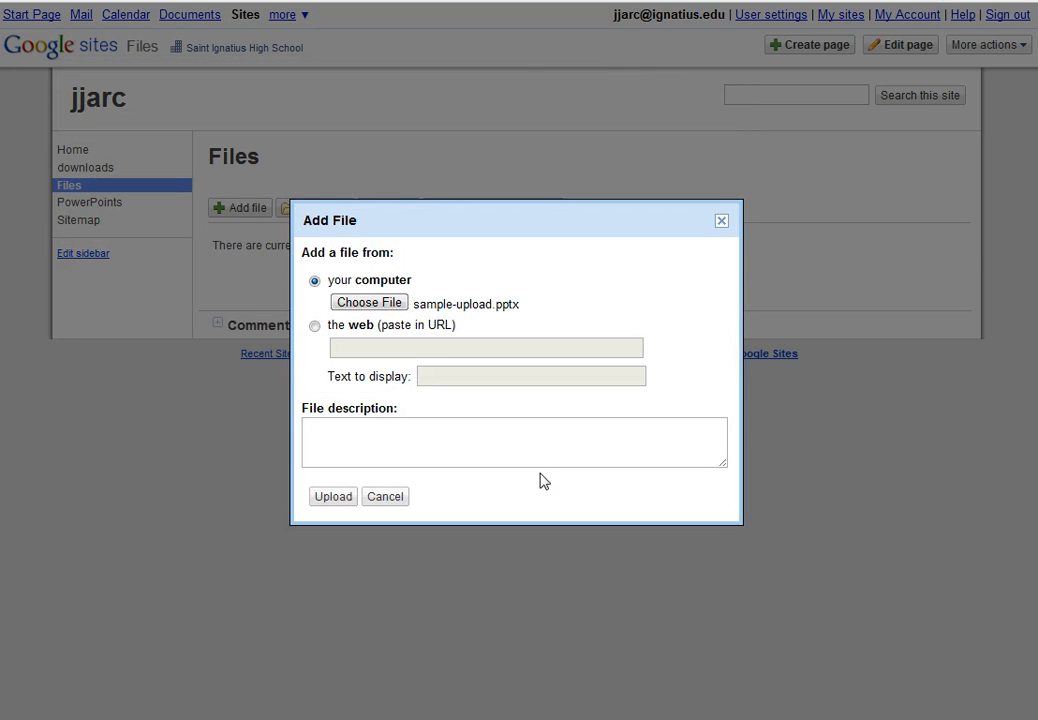
Step: Describe the file as 'Sample PPT' and upload it to the Files page
type("s")
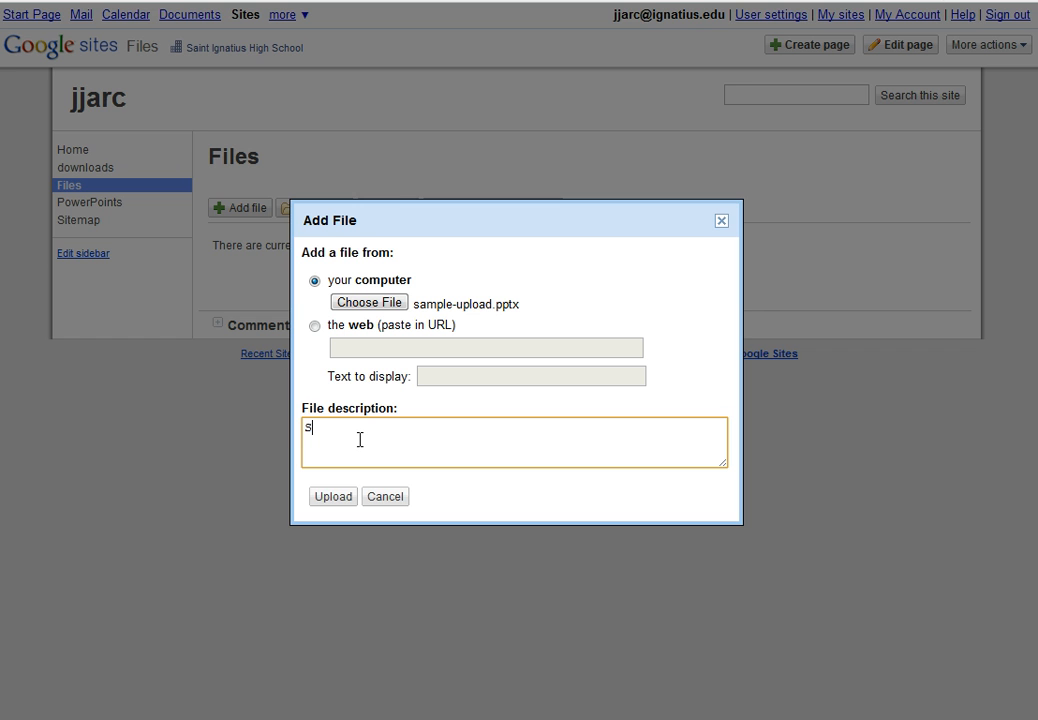
type("ample PPT")
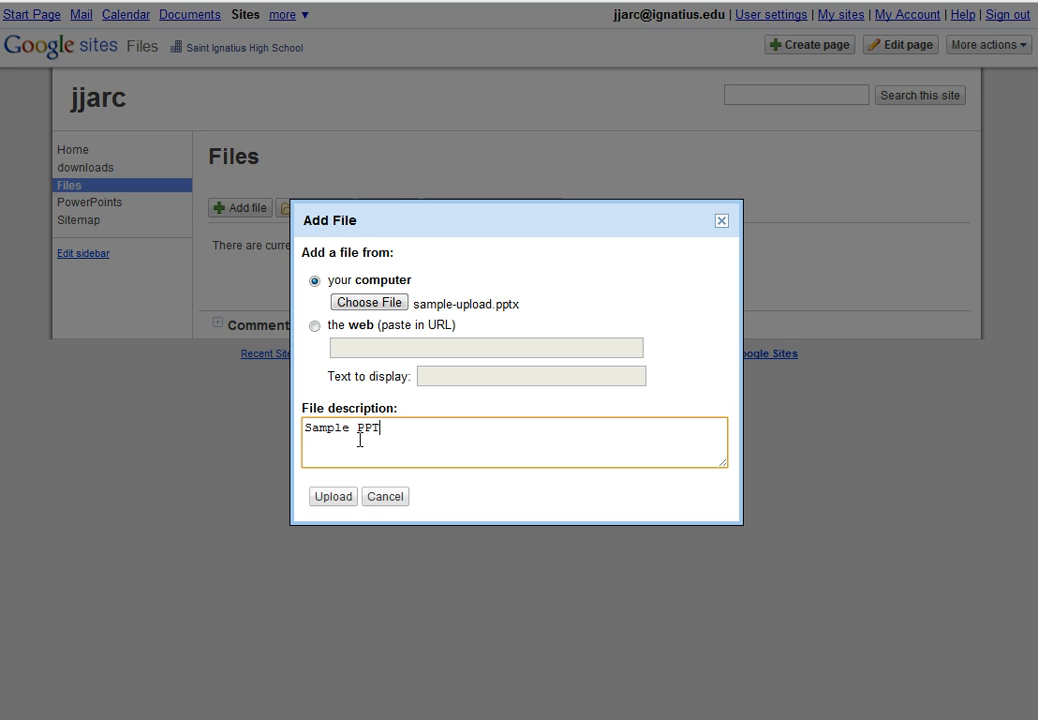
left_click(332, 496)
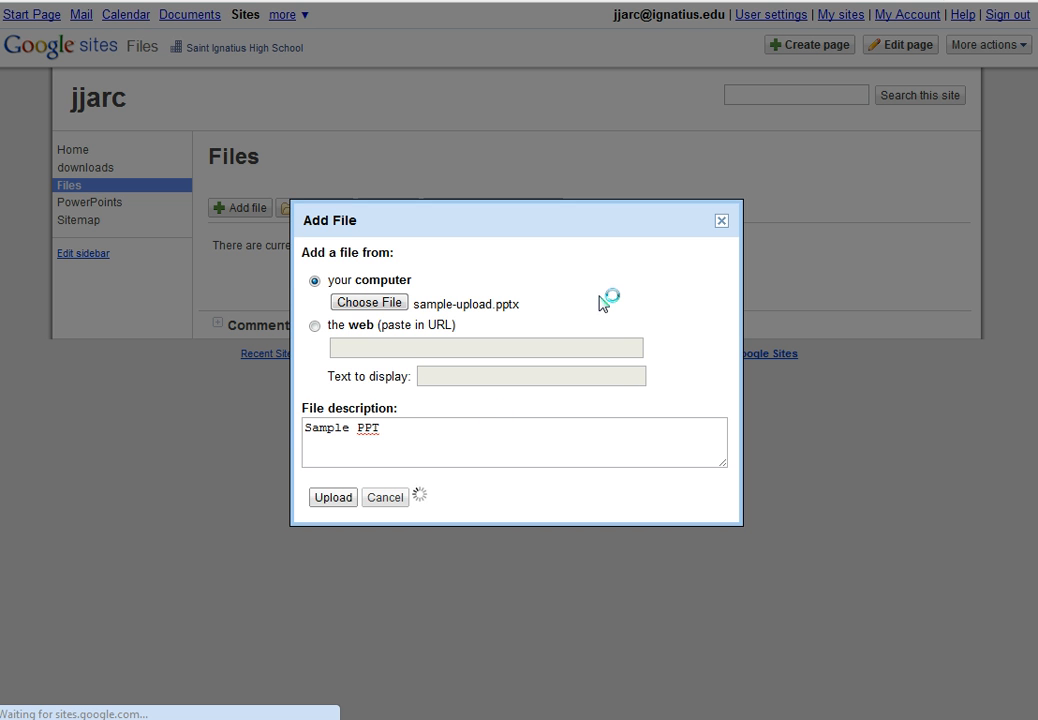
Step: Download the uploaded sample-upload.pptx from the Files page list
left_click(332, 496)
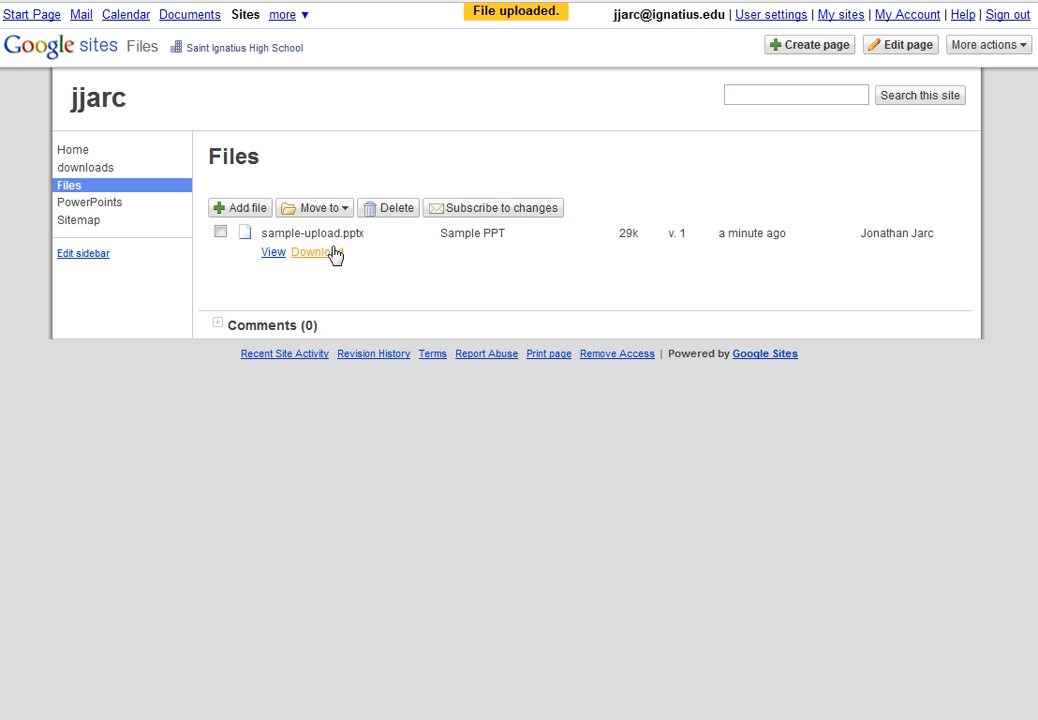
mouse_move(914, 132)
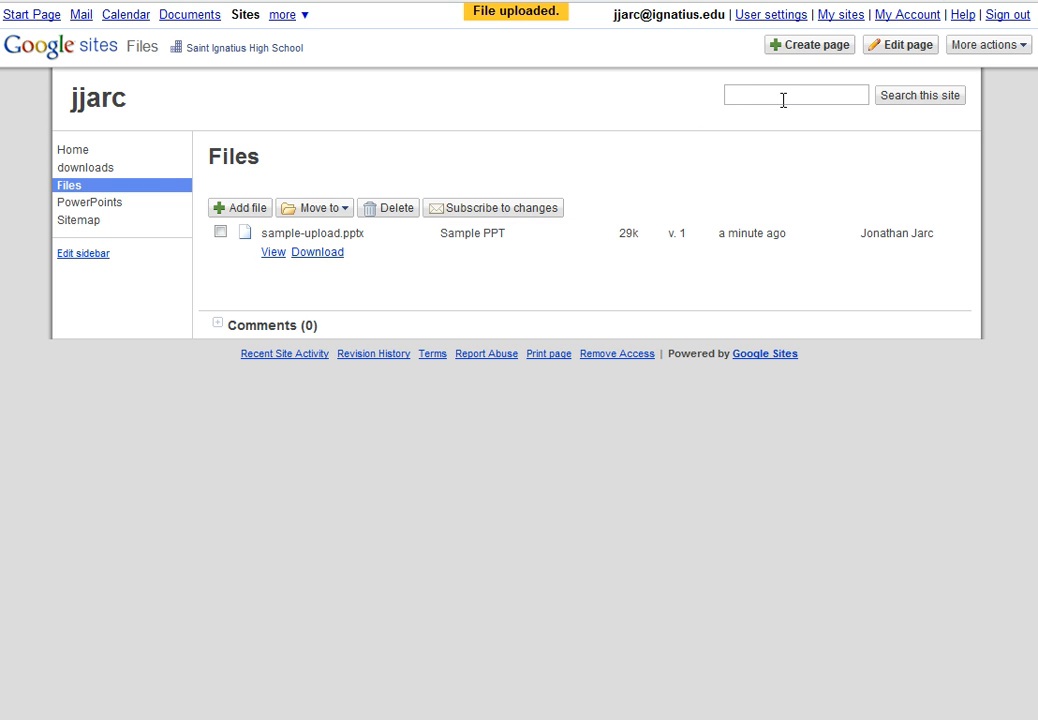
mouse_move(312, 290)
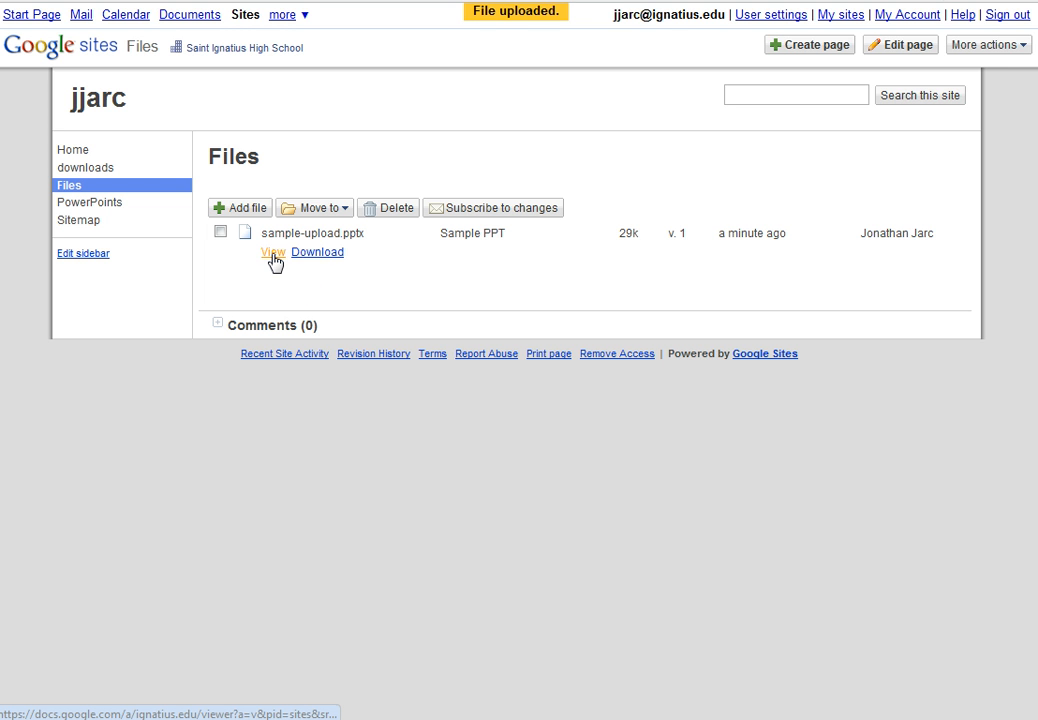
mouse_move(316, 252)
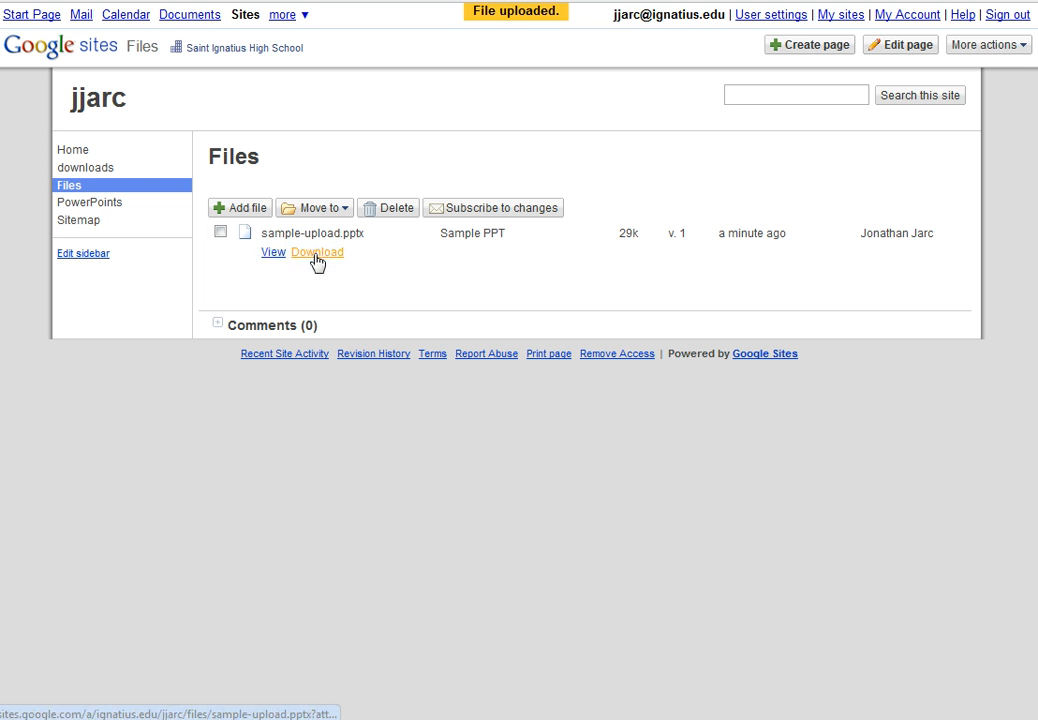
left_click(316, 252)
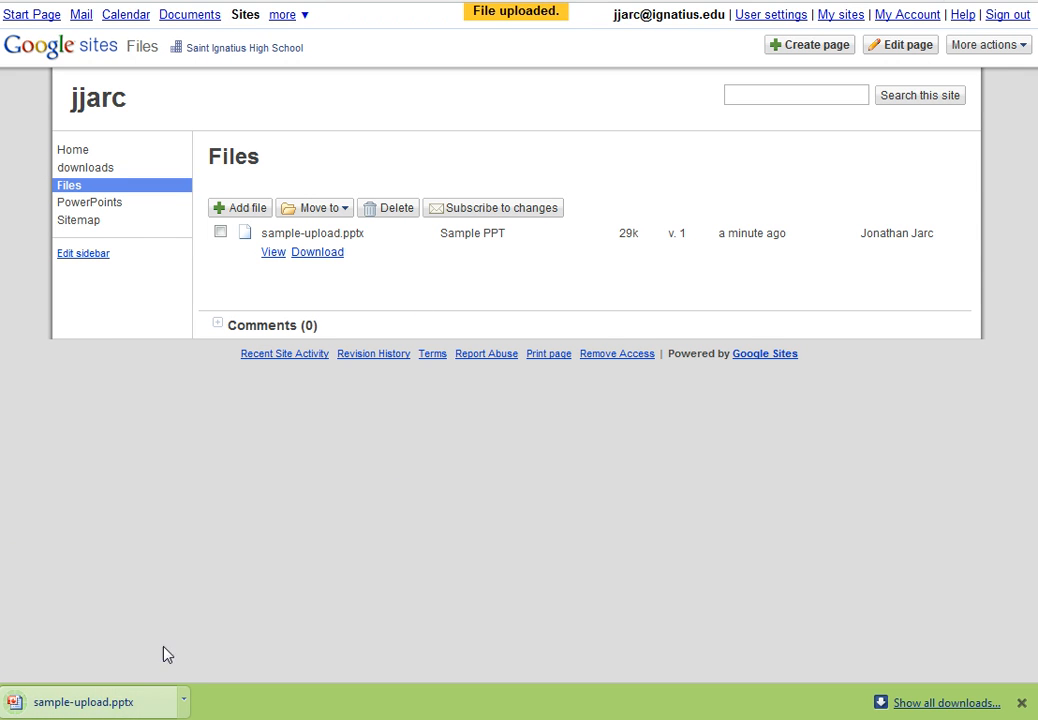
mouse_move(144, 248)
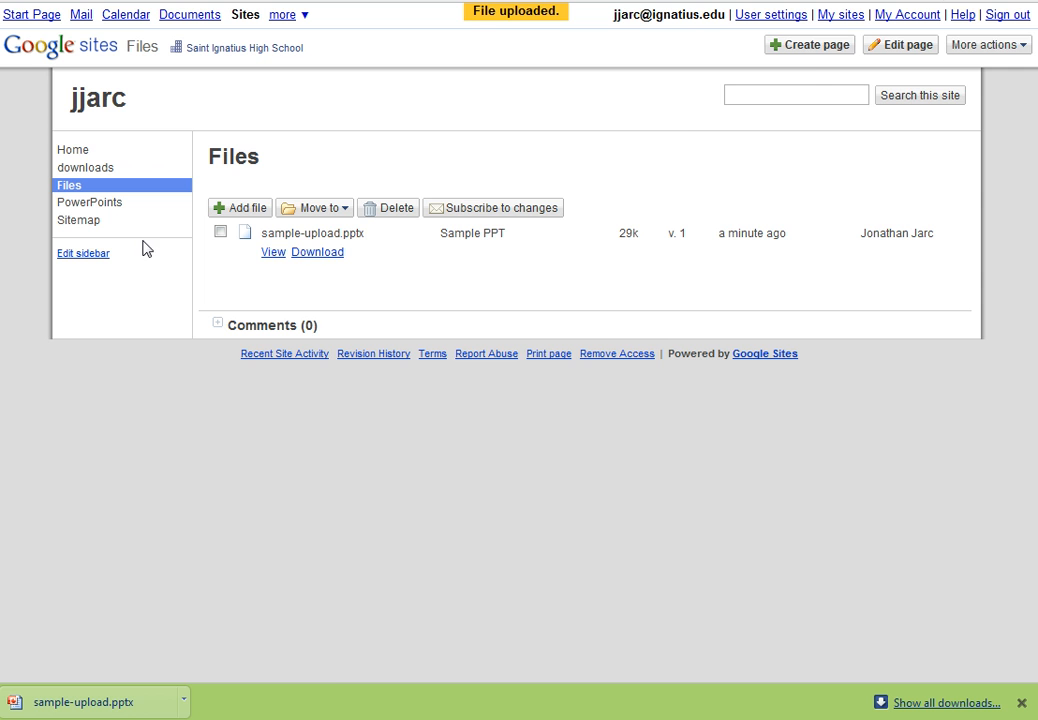
Step: Create a new top-level web page named Files 2
left_click(808, 44)
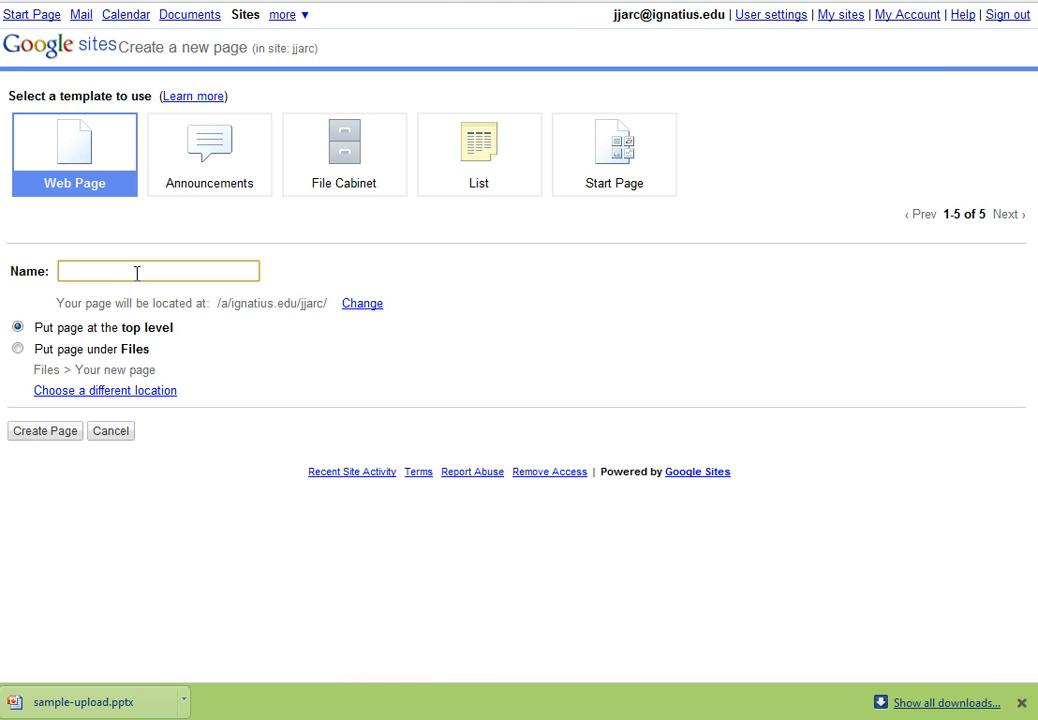
type("Files 2")
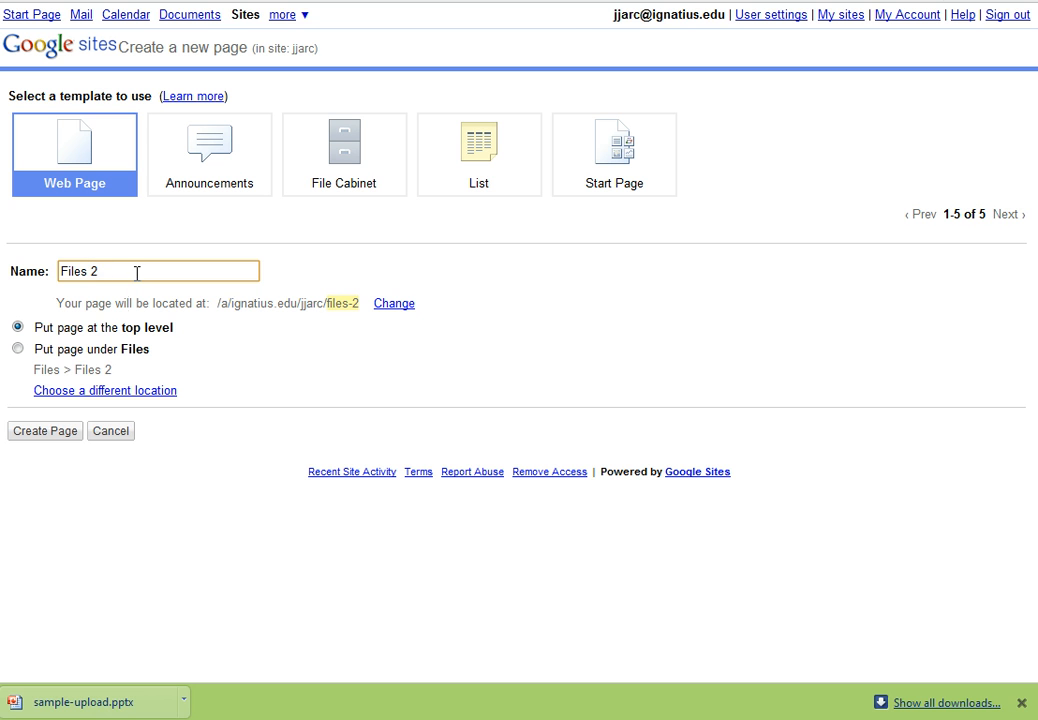
left_click(44, 430)
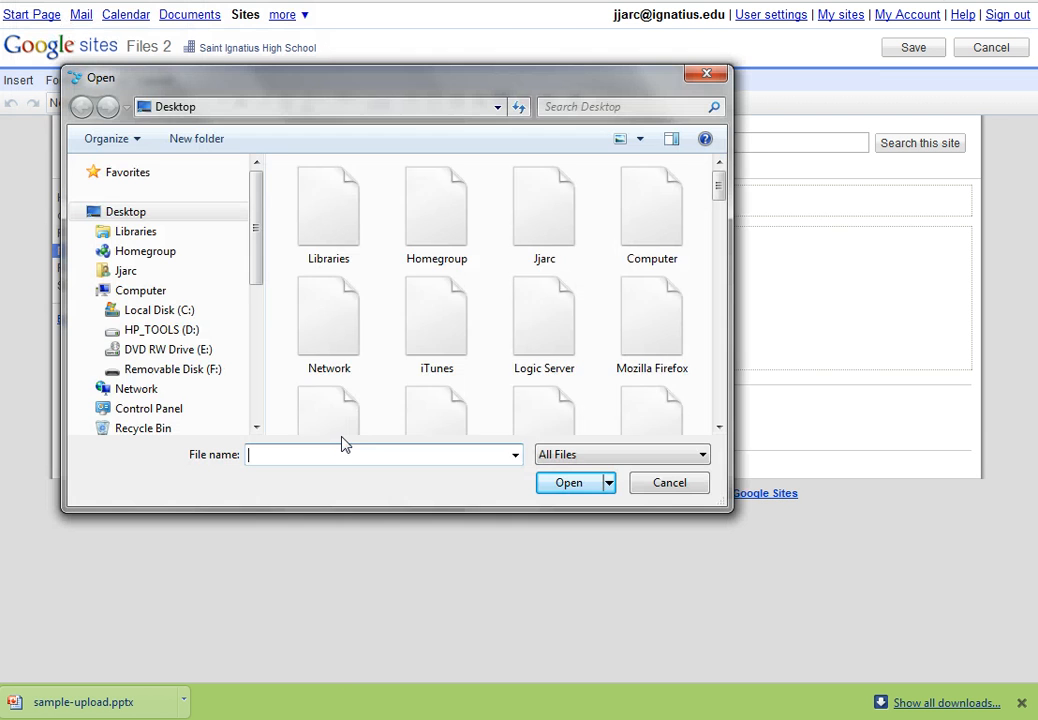
Step: Attach sample-upload.pptx from the Desktop to the Files 2 page
scroll("down", 3)
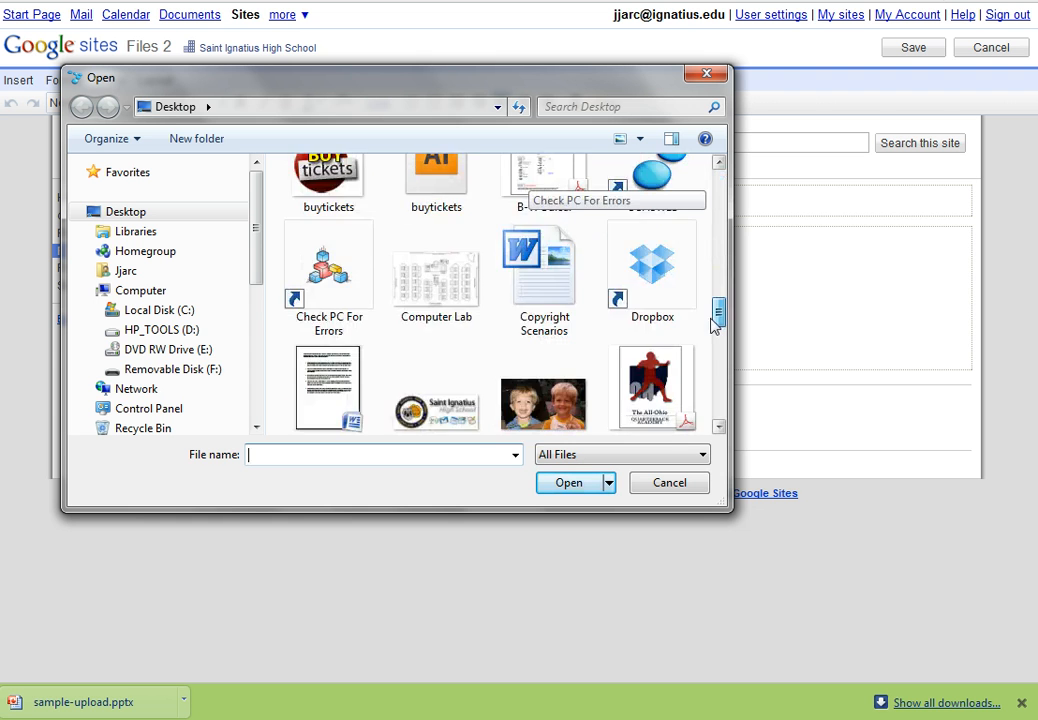
left_click(328, 240)
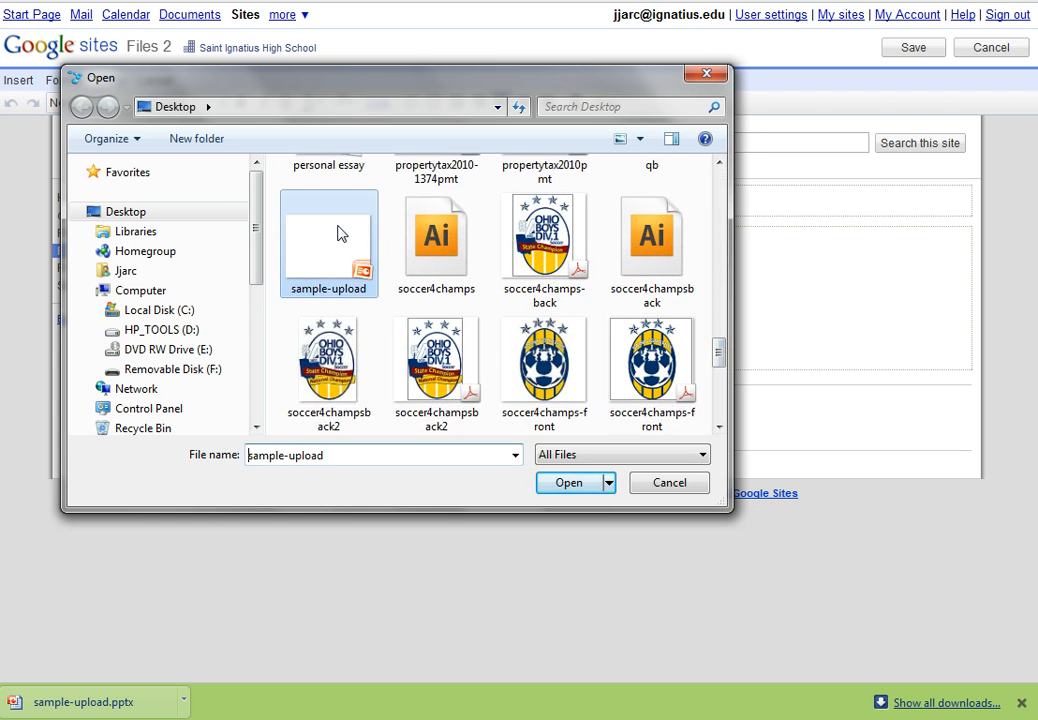
left_click(568, 482)
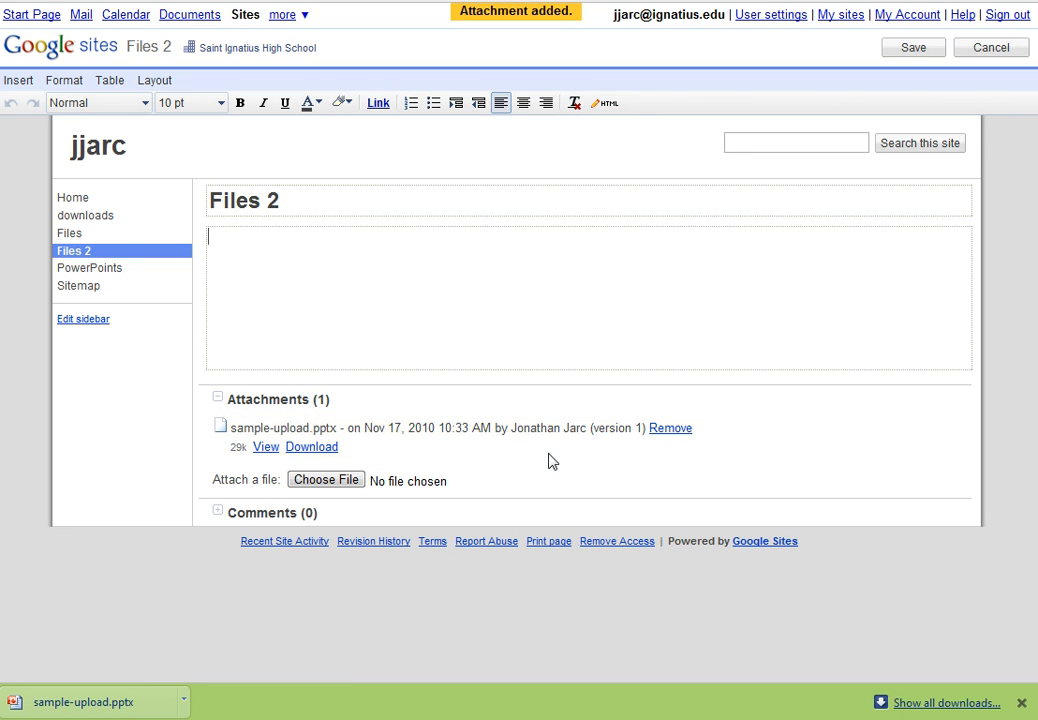
Step: Save the Files 2 page with sample-upload.pptx as its attachment
left_click(912, 48)
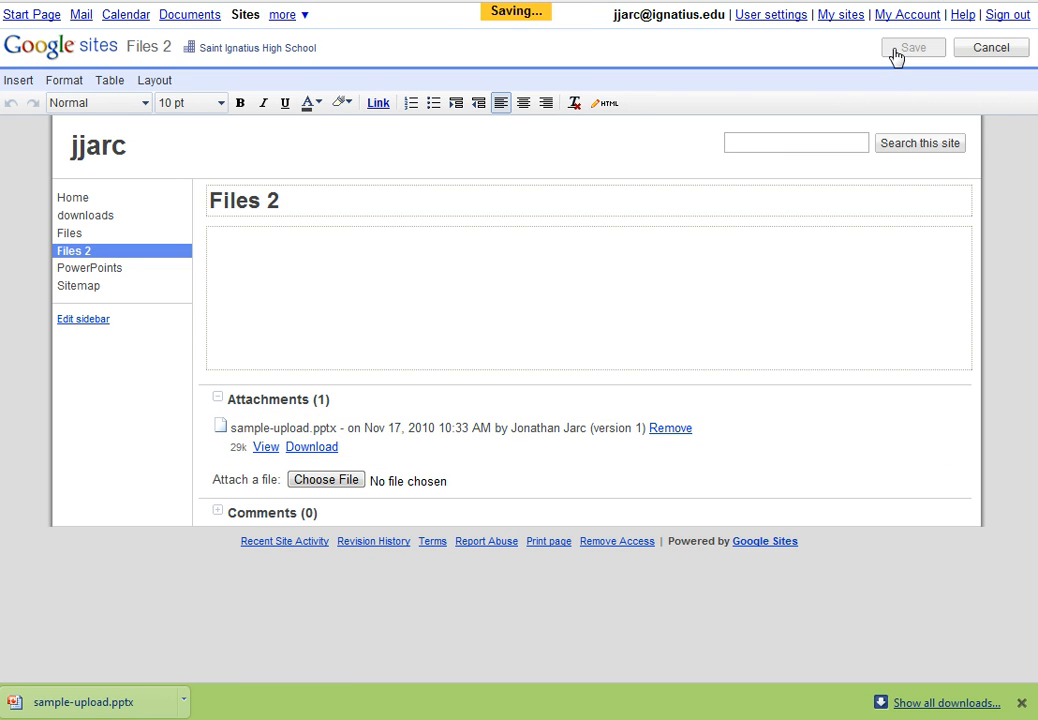
left_click(912, 48)
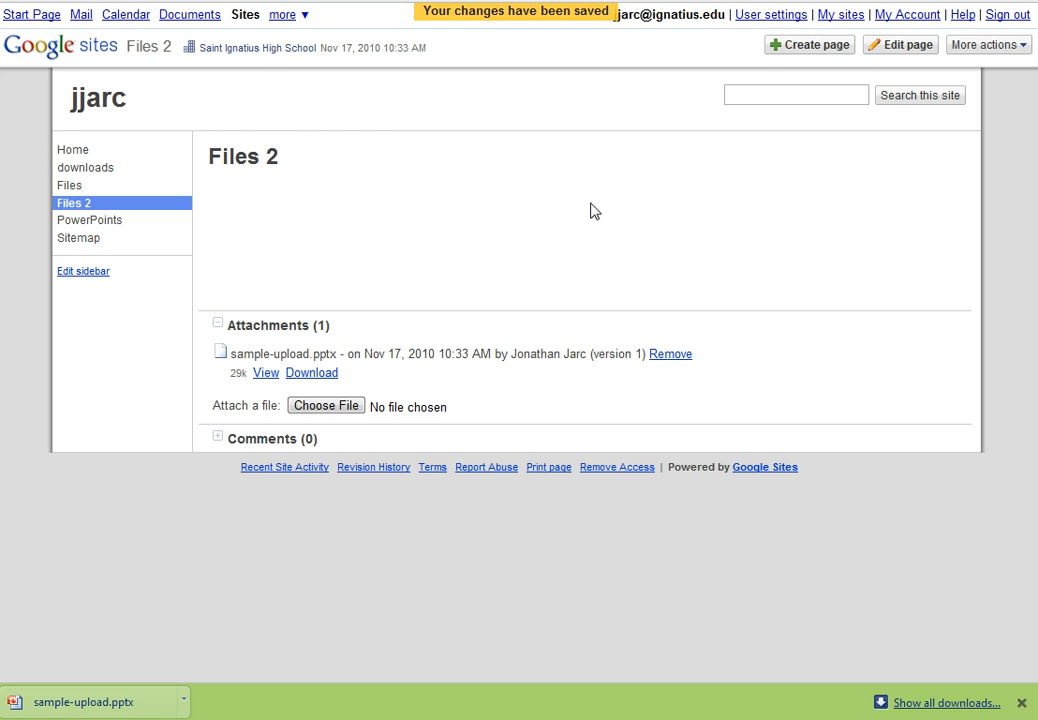
mouse_move(260, 332)
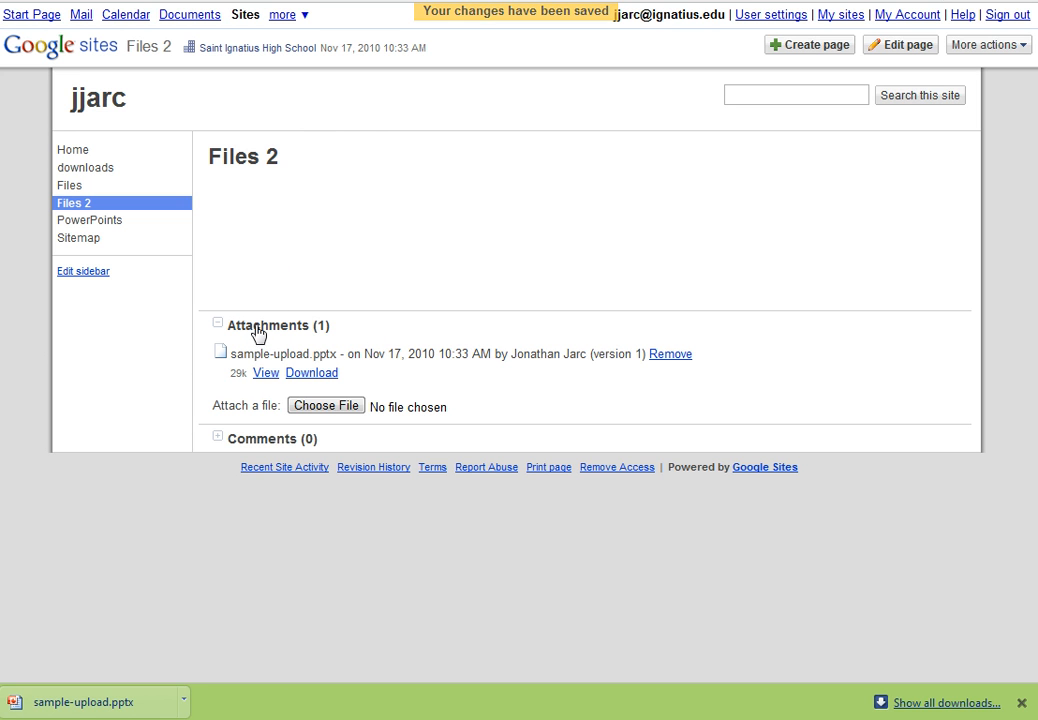
mouse_move(260, 248)
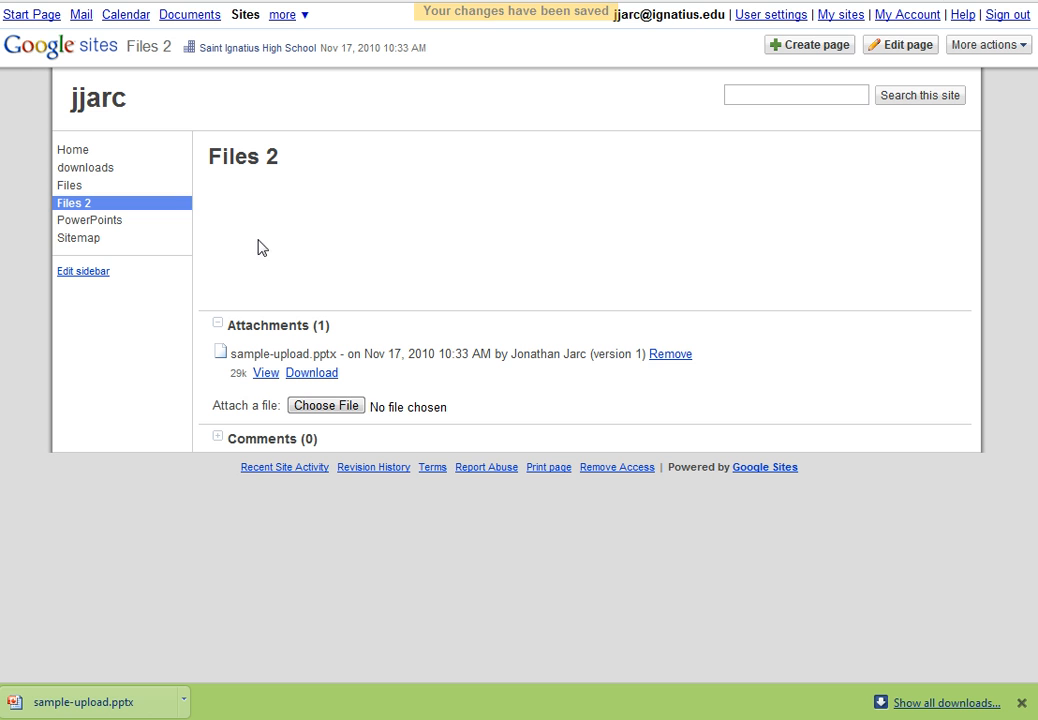
mouse_move(292, 230)
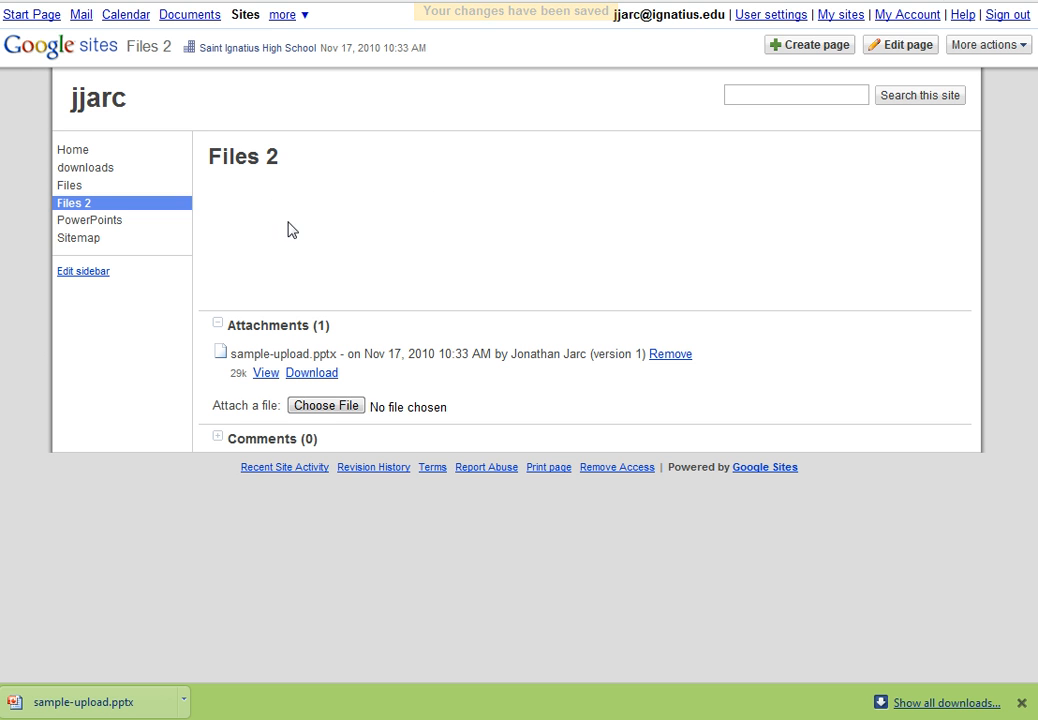
mouse_move(332, 372)
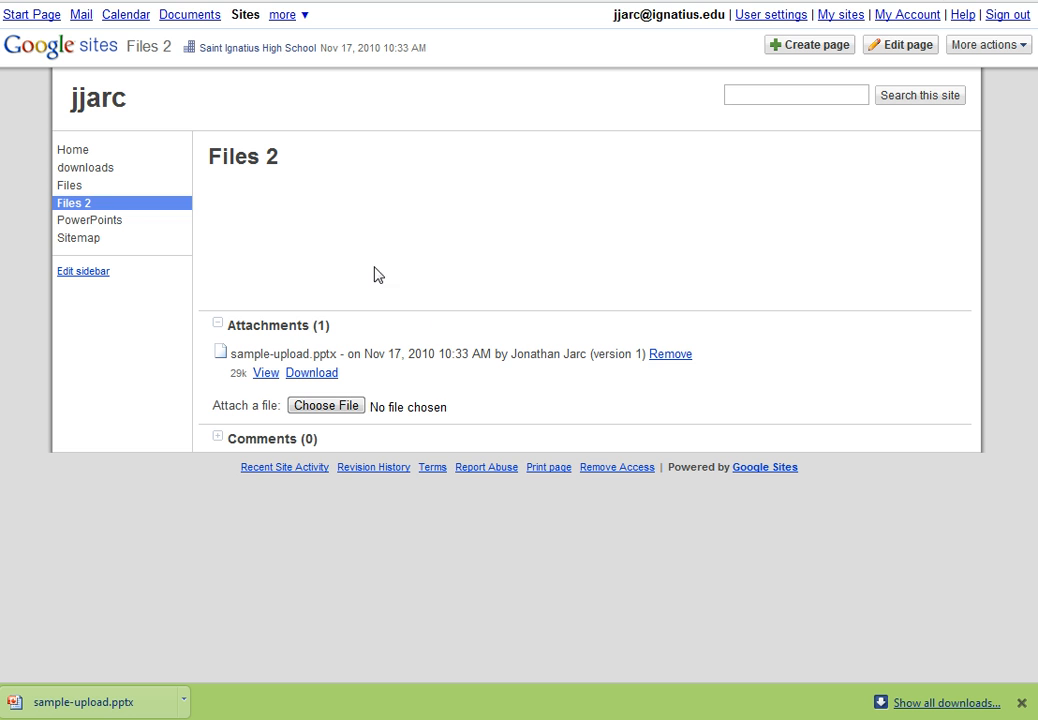
Step: Check sample-upload.pptx on Files and Files 2, then view the PowerPoints page
left_click(68, 186)
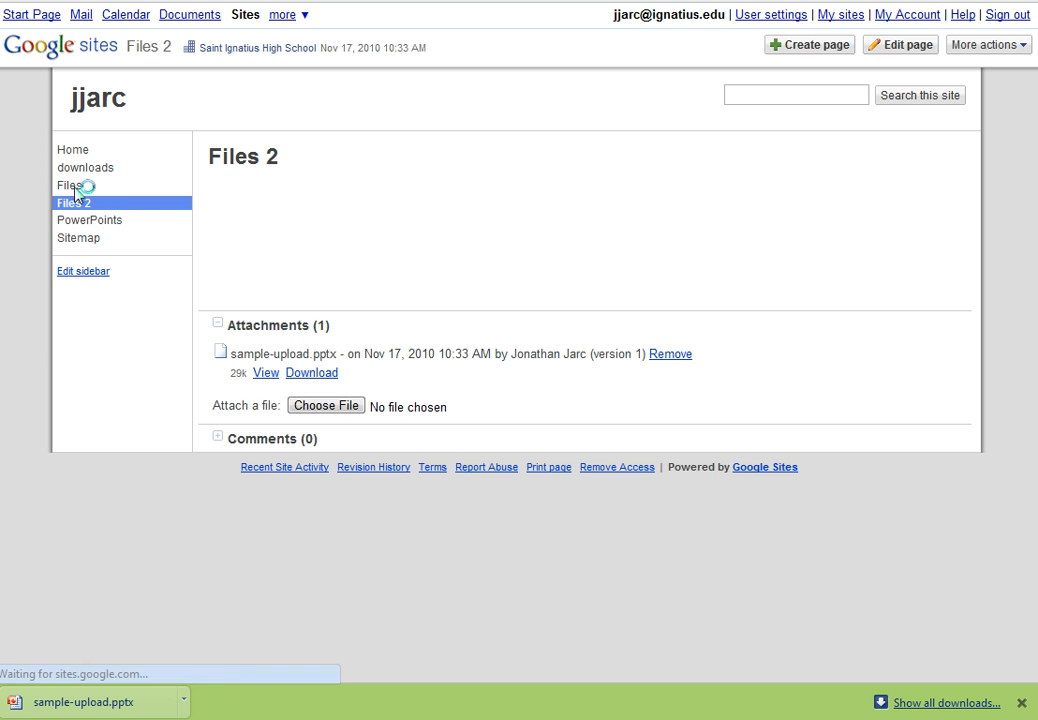
left_click(68, 184)
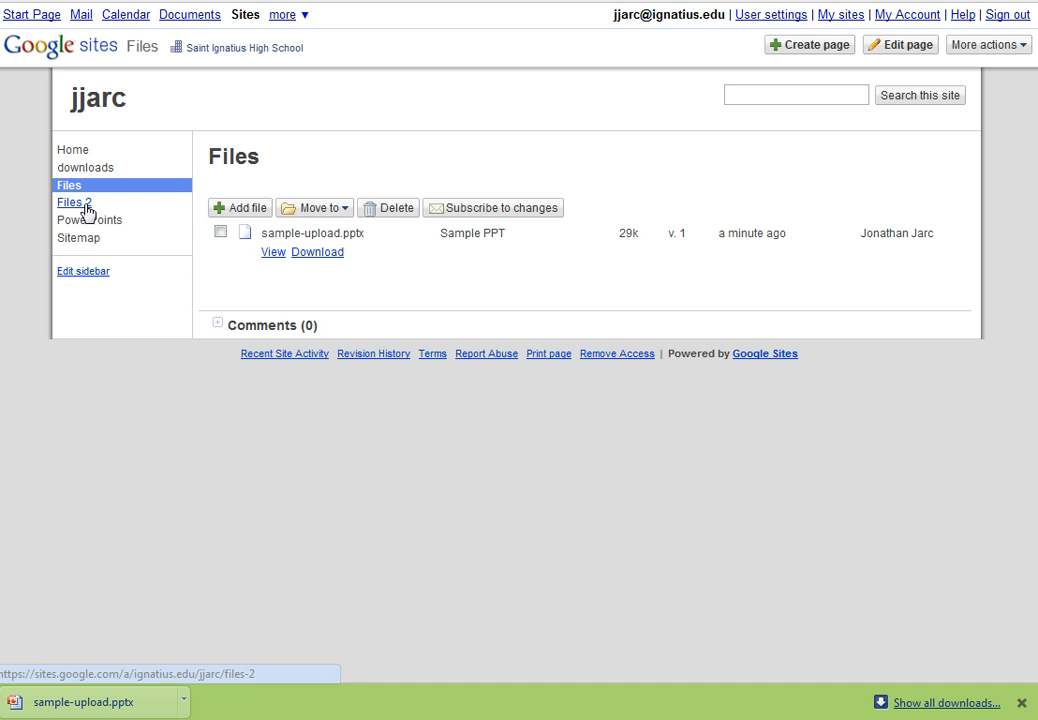
left_click(72, 202)
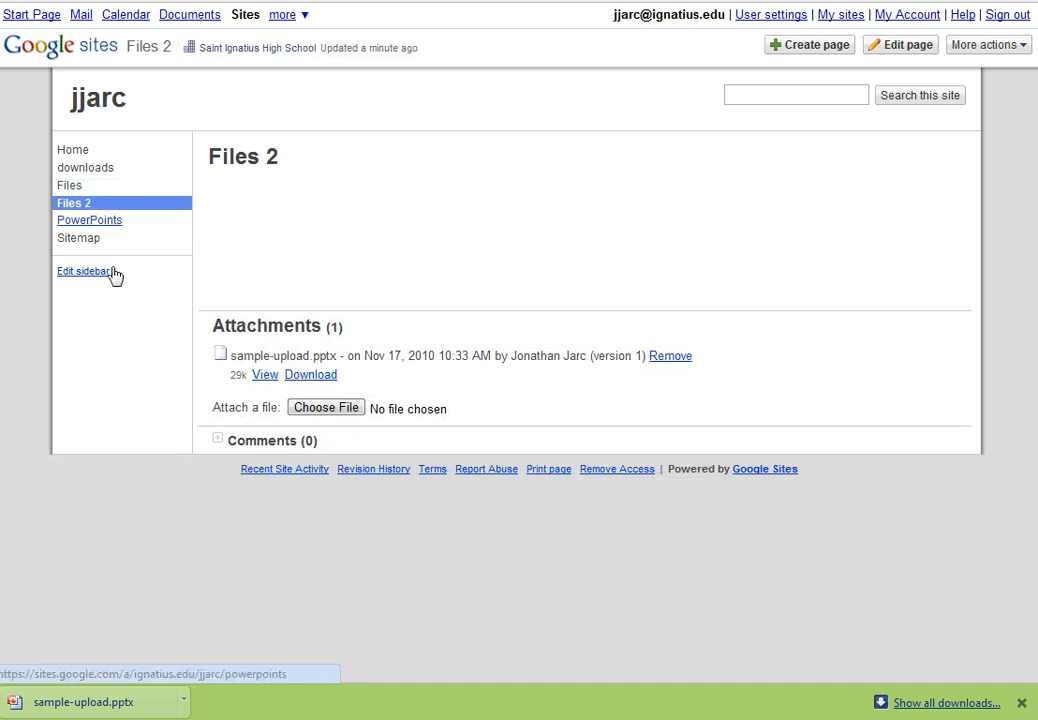
mouse_move(320, 212)
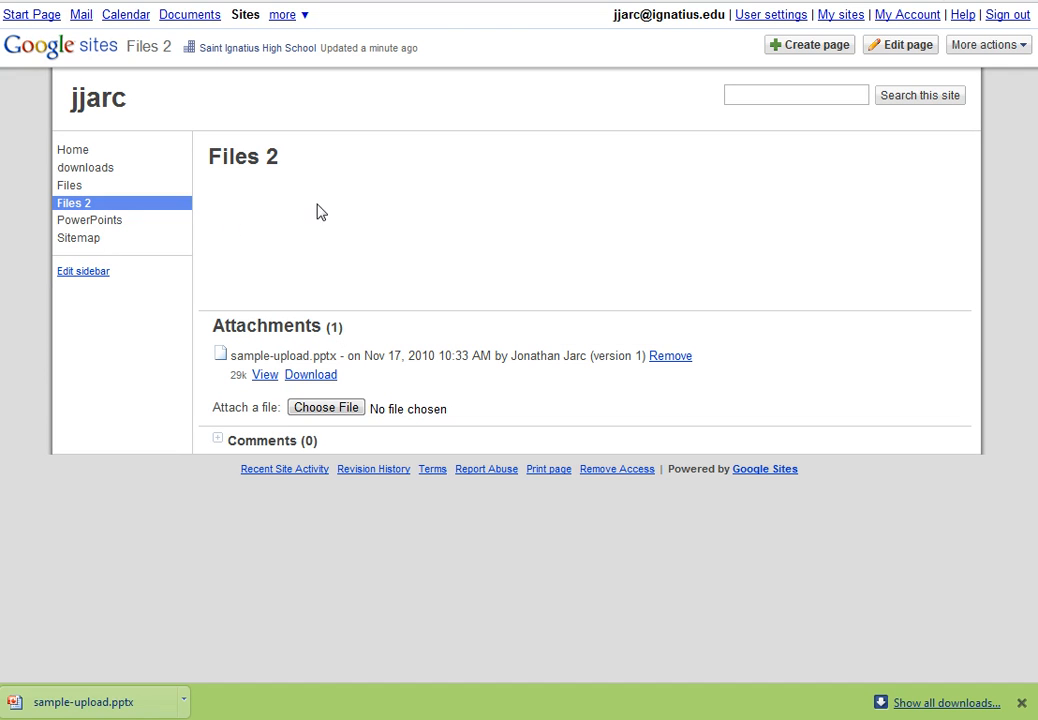
mouse_move(312, 374)
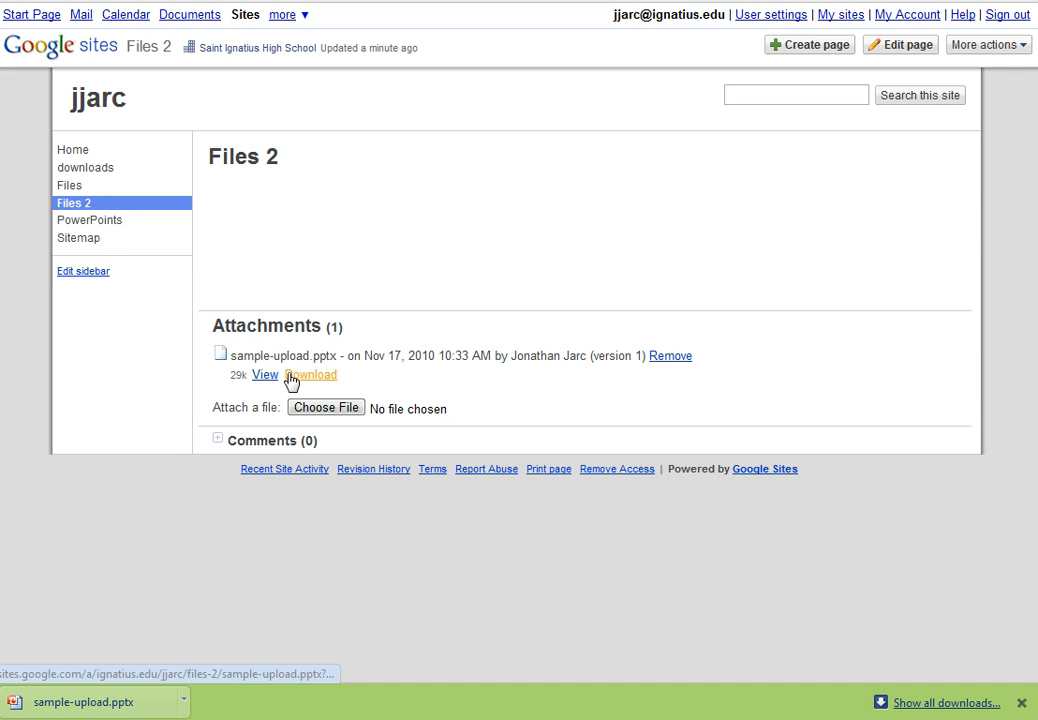
mouse_move(420, 360)
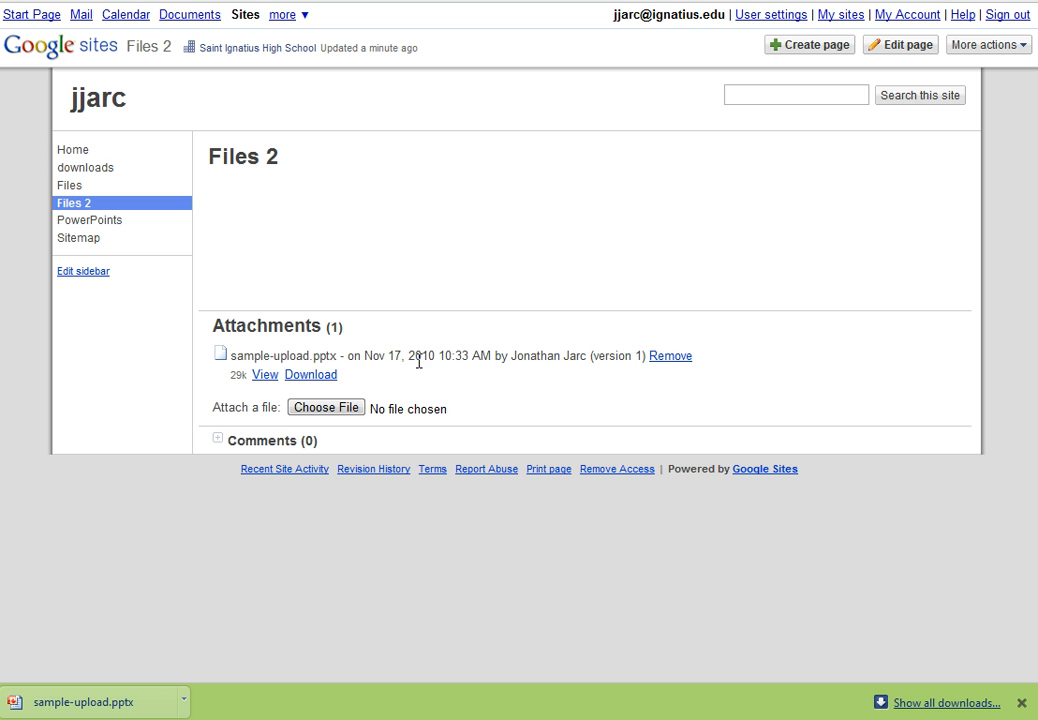
mouse_move(300, 324)
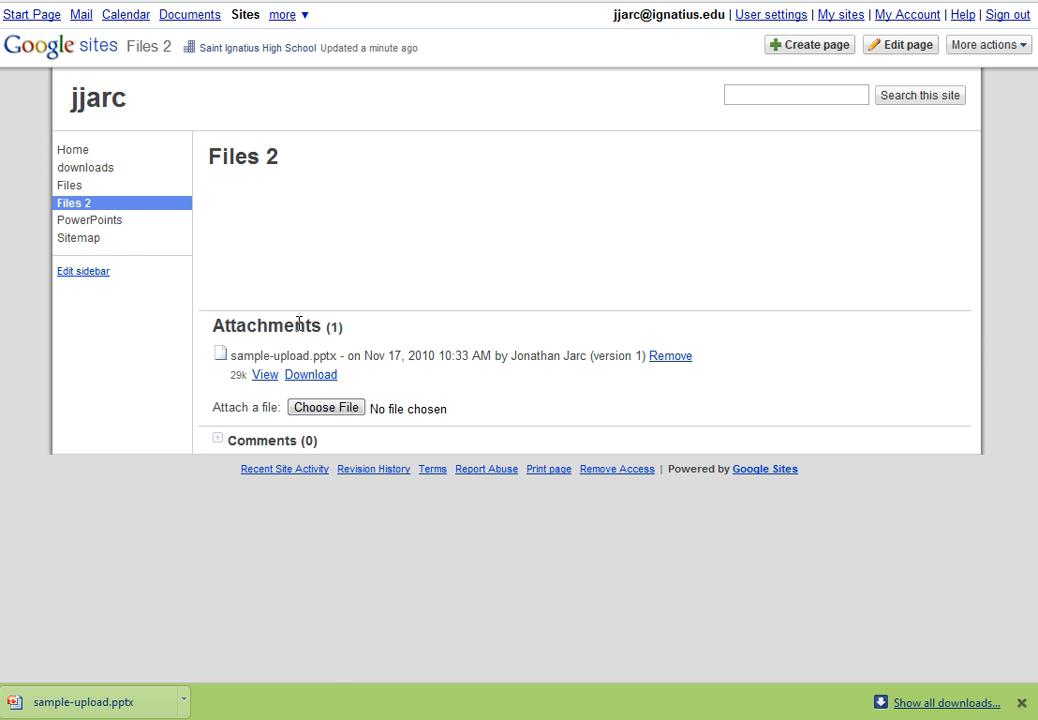
left_click(88, 220)
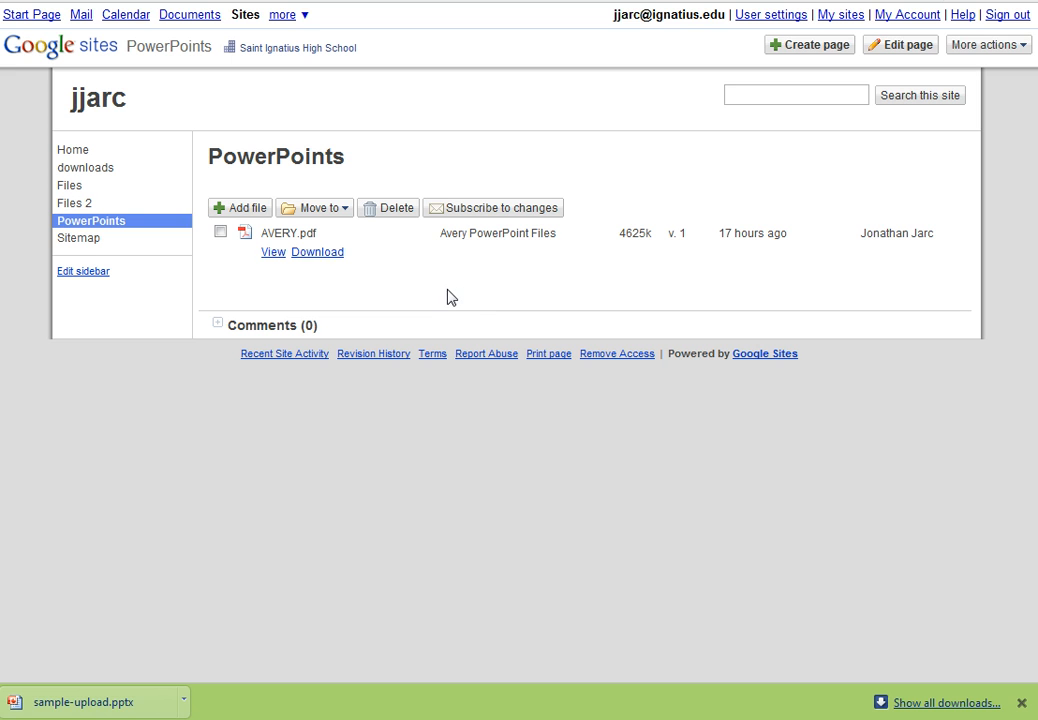
left_click(312, 206)
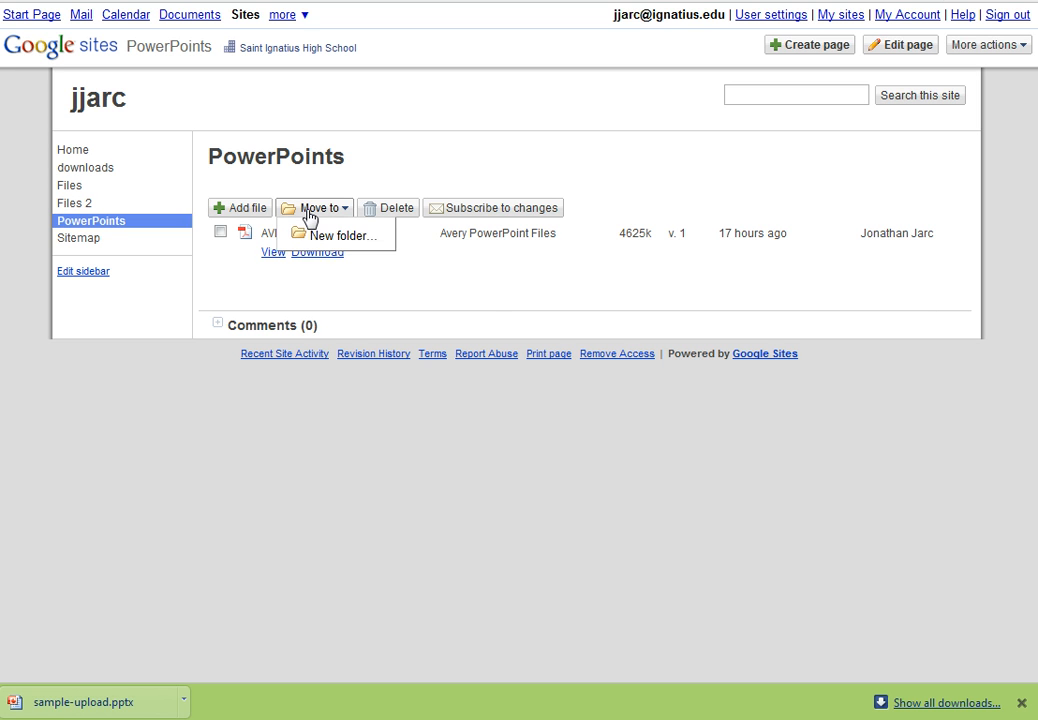
mouse_move(420, 290)
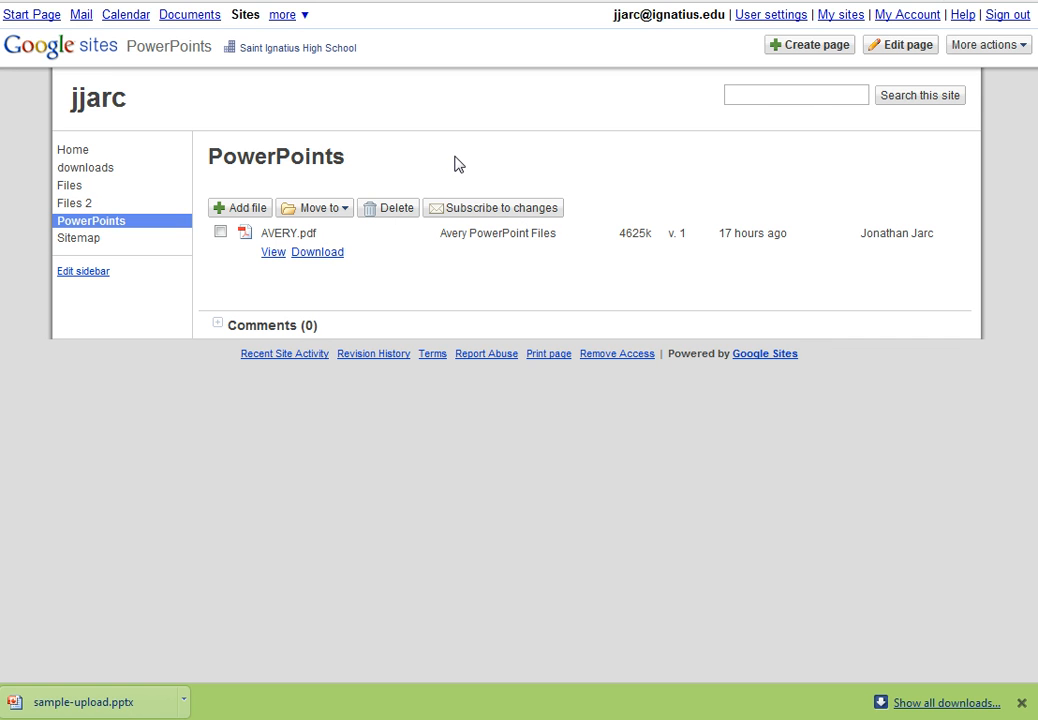
mouse_move(456, 144)
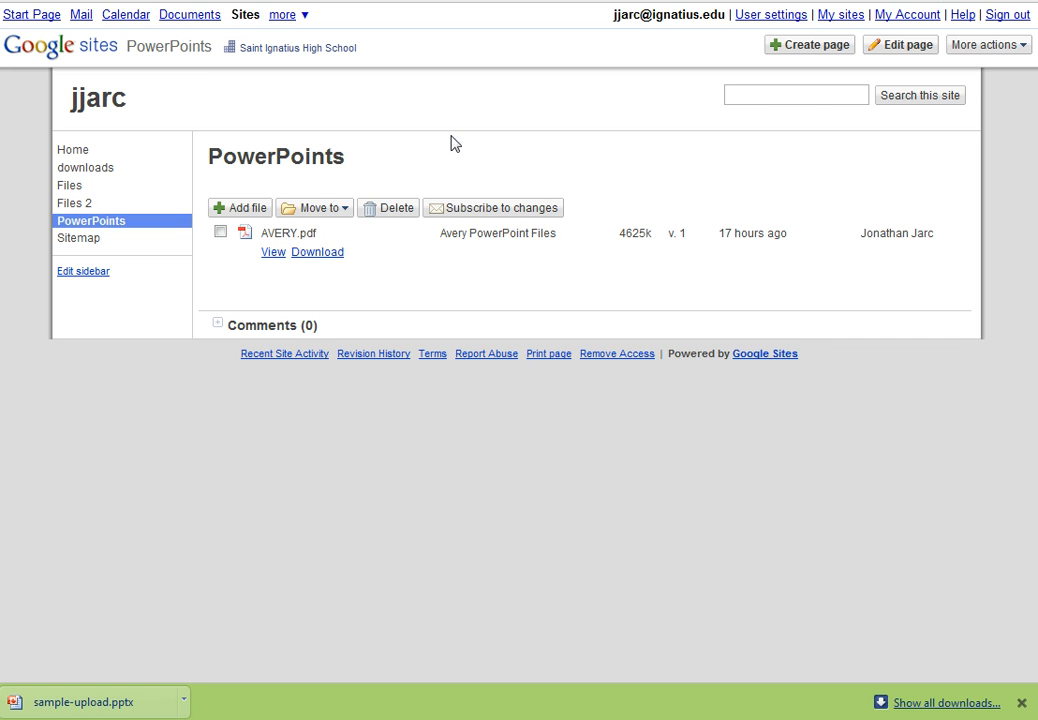
mouse_move(500, 148)
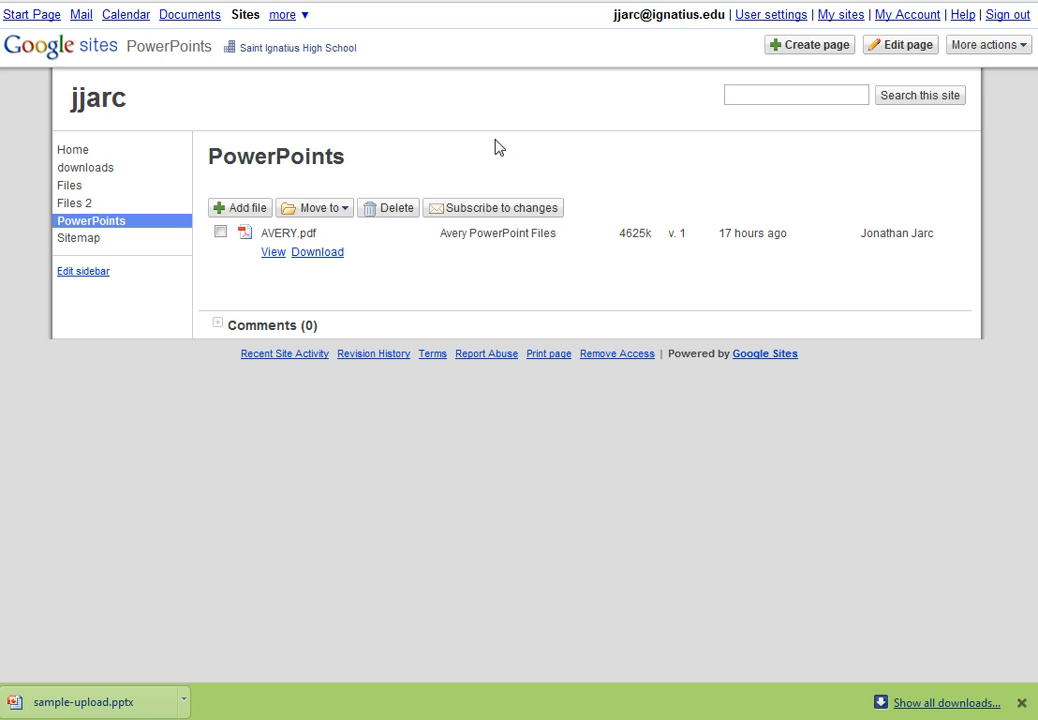
mouse_move(420, 144)
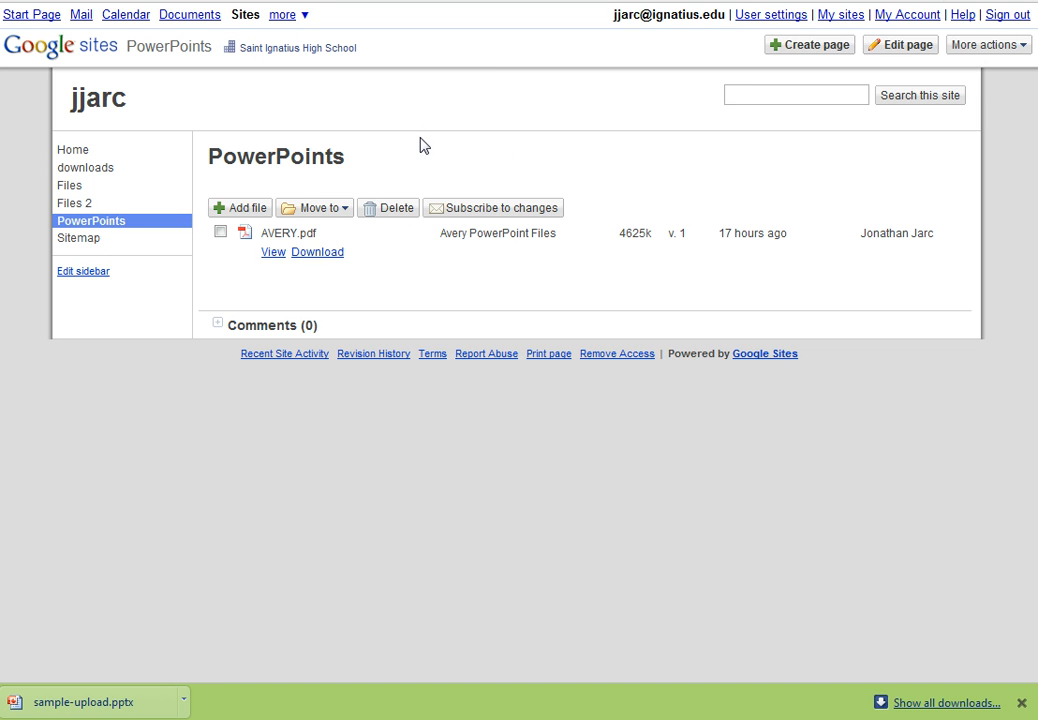